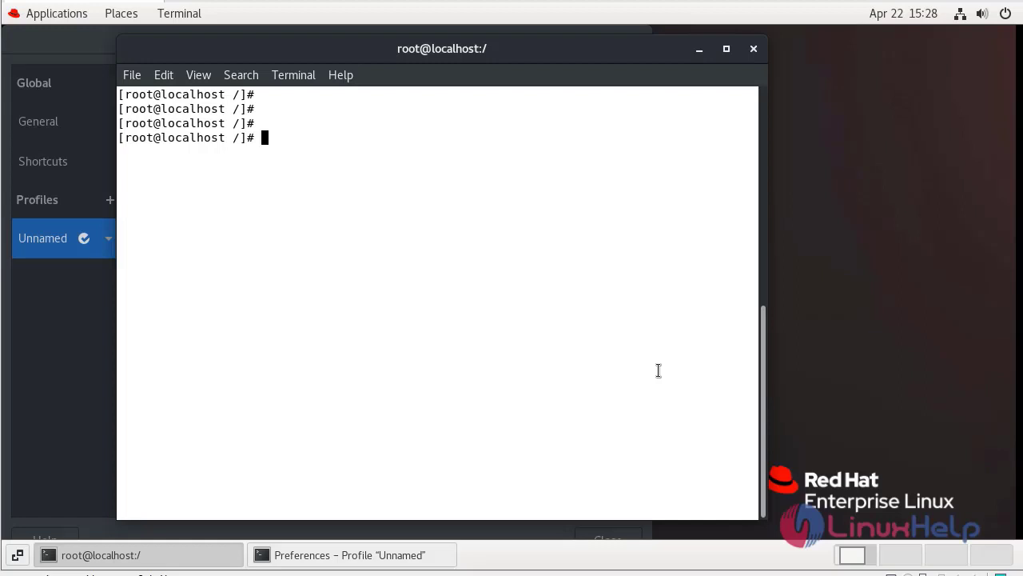
# - Check the RHEL version with cat /etc/os-release and clear the screen
pyautogui.write('cat /')
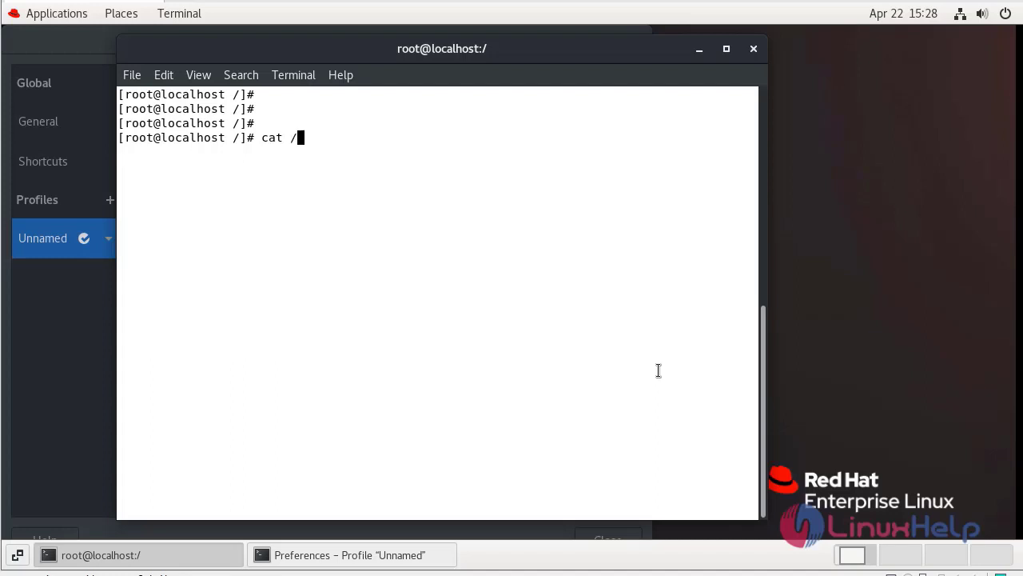
pyautogui.write('etc/os')
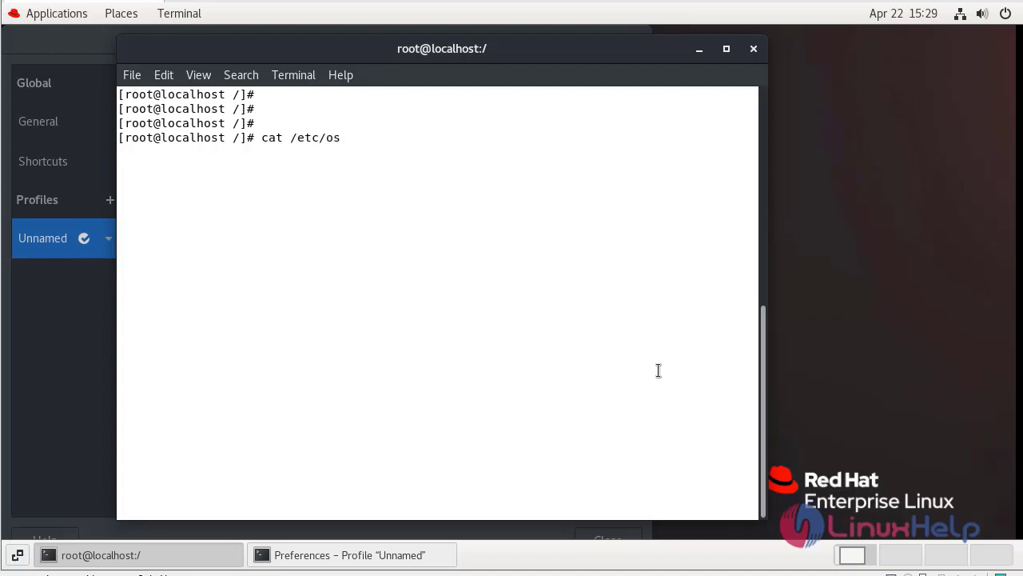
pyautogui.write('-release')
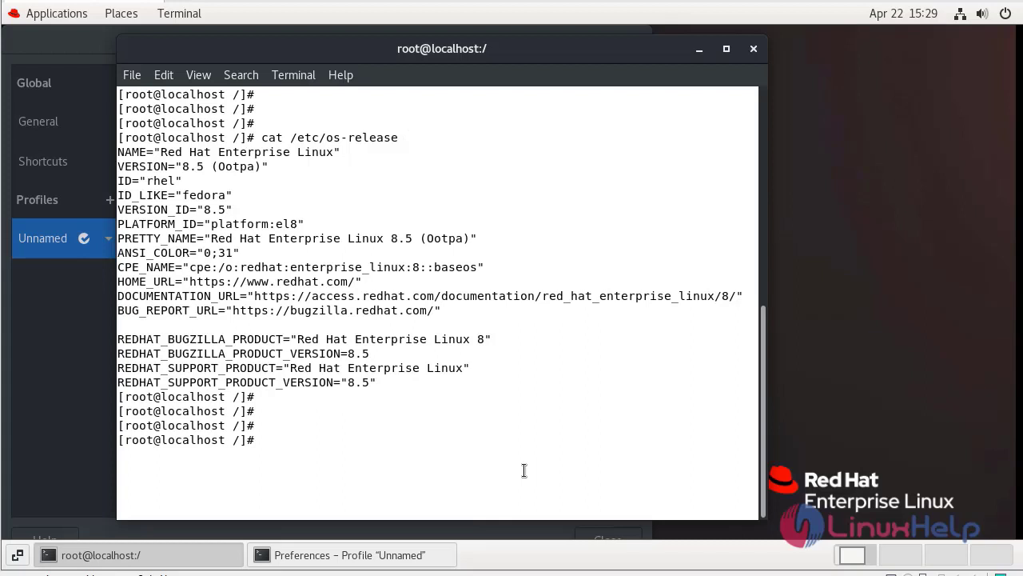
pyautogui.write('cle')
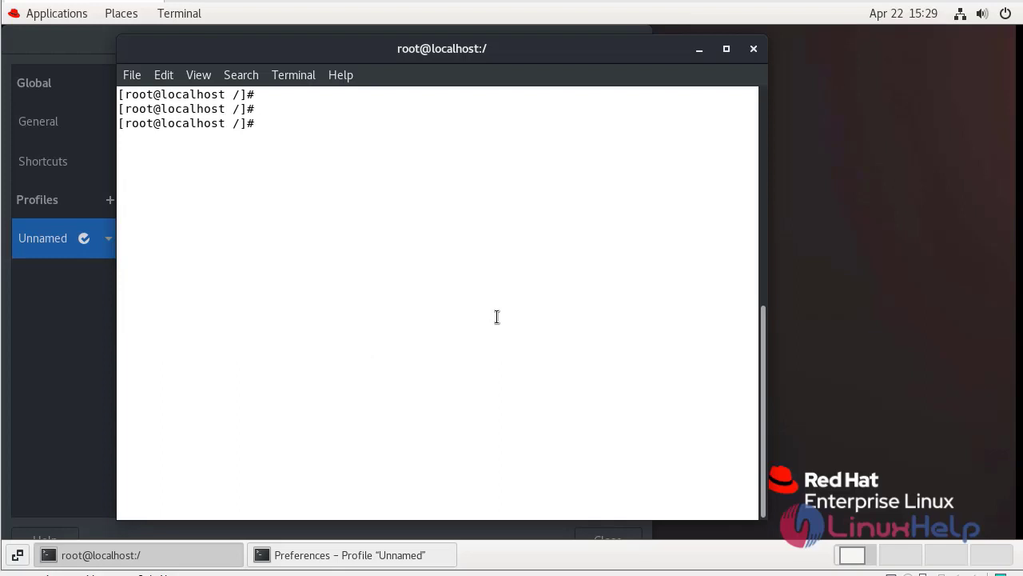
# - Install the Apache httpd package with yum, answering y to confirm the transaction
pyautogui.write('yum install')
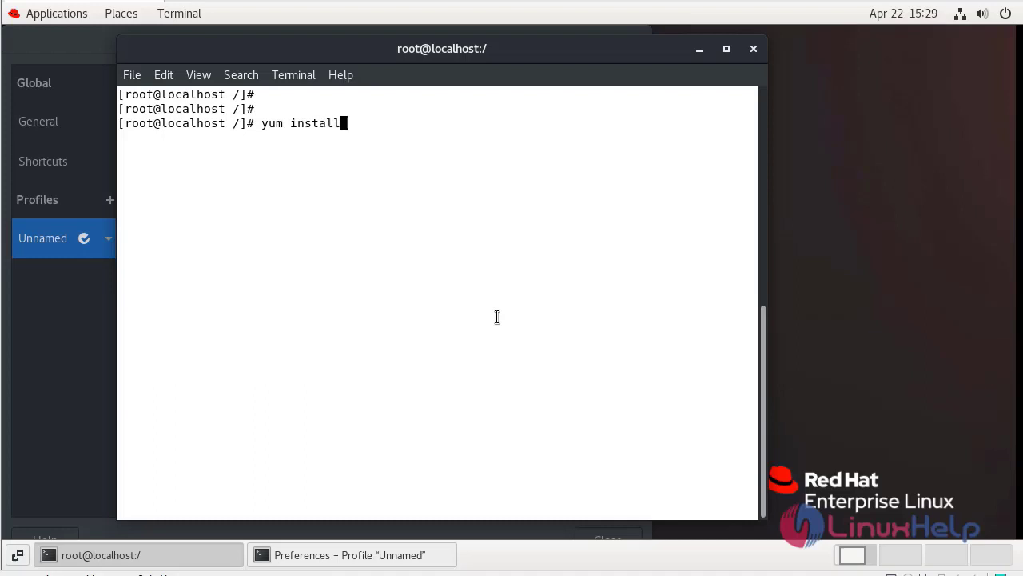
pyautogui.write('httpd')
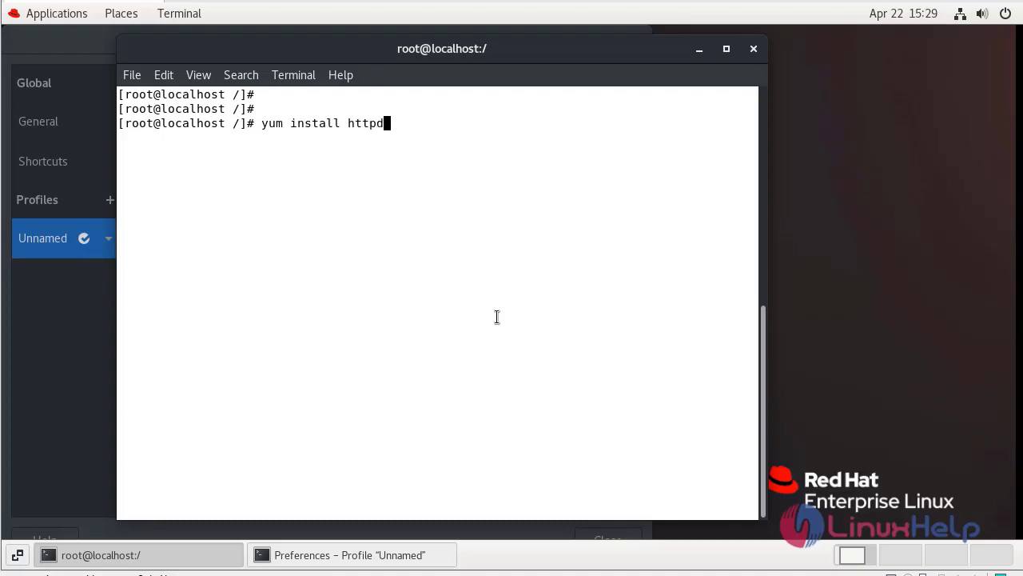
pyautogui.press('Return')
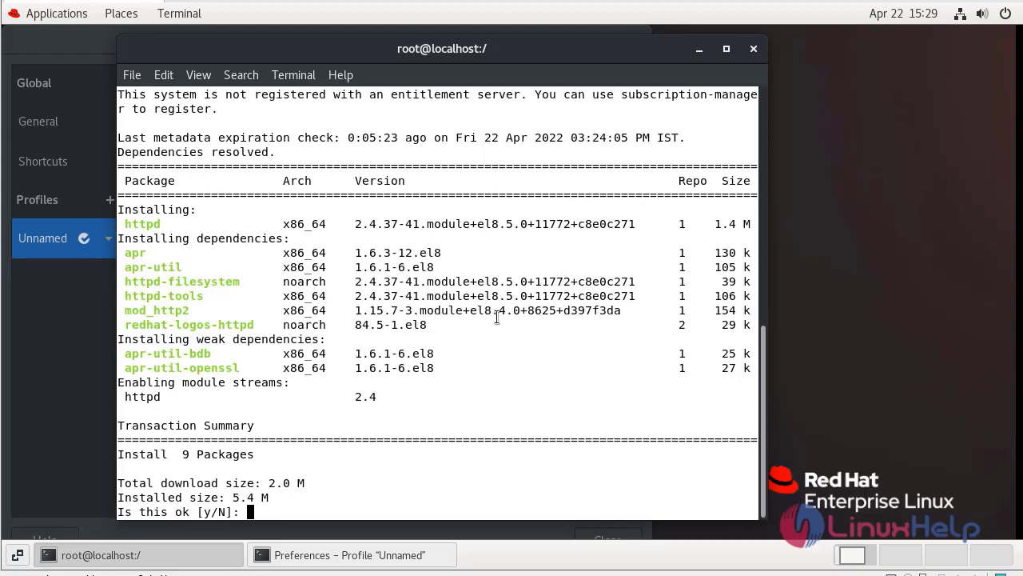
pyautogui.write('ystemctl enab')
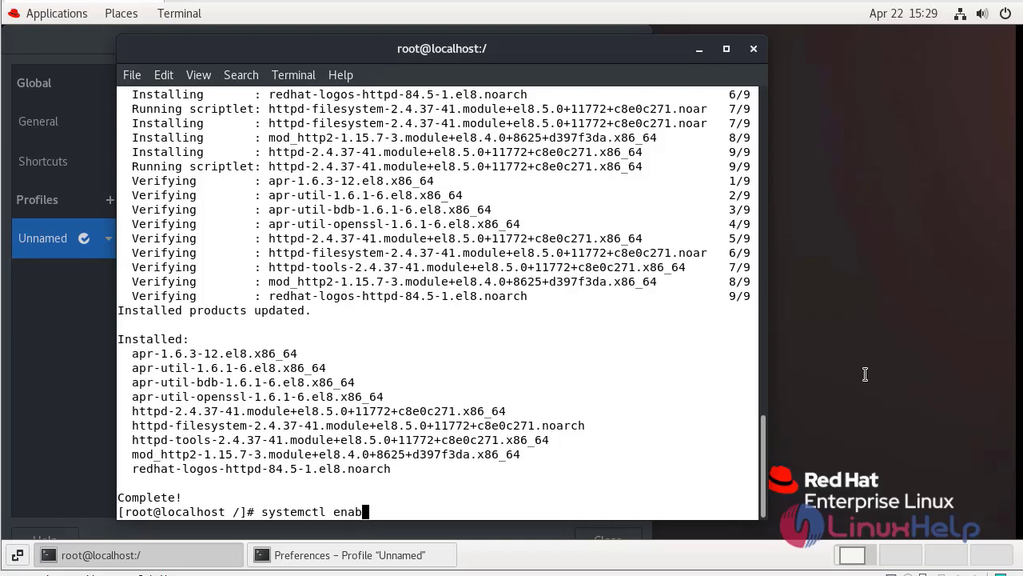
# - Enable httpd at boot and start it now with systemctl
pyautogui.write('le https')
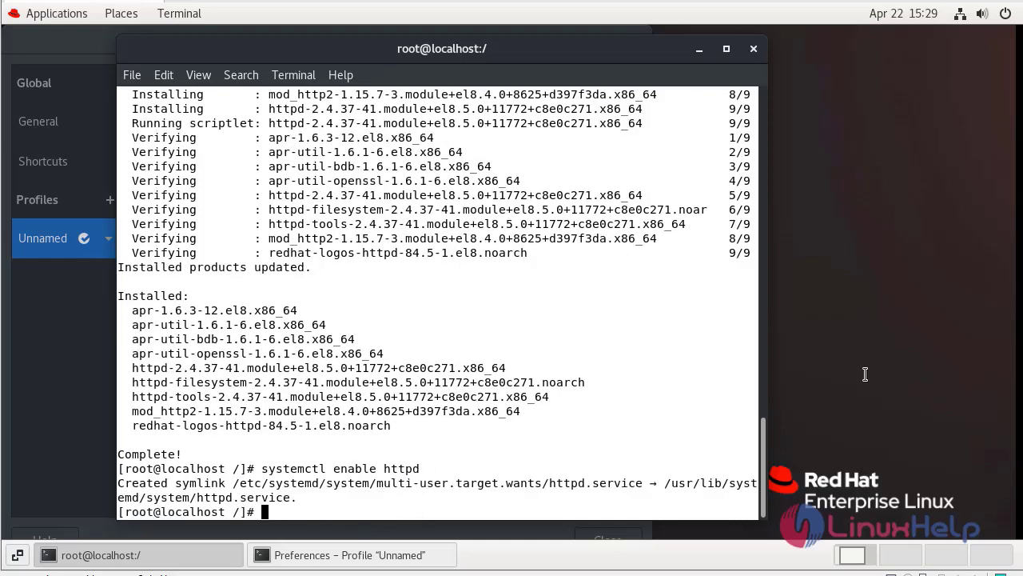
pyautogui.press('Return')
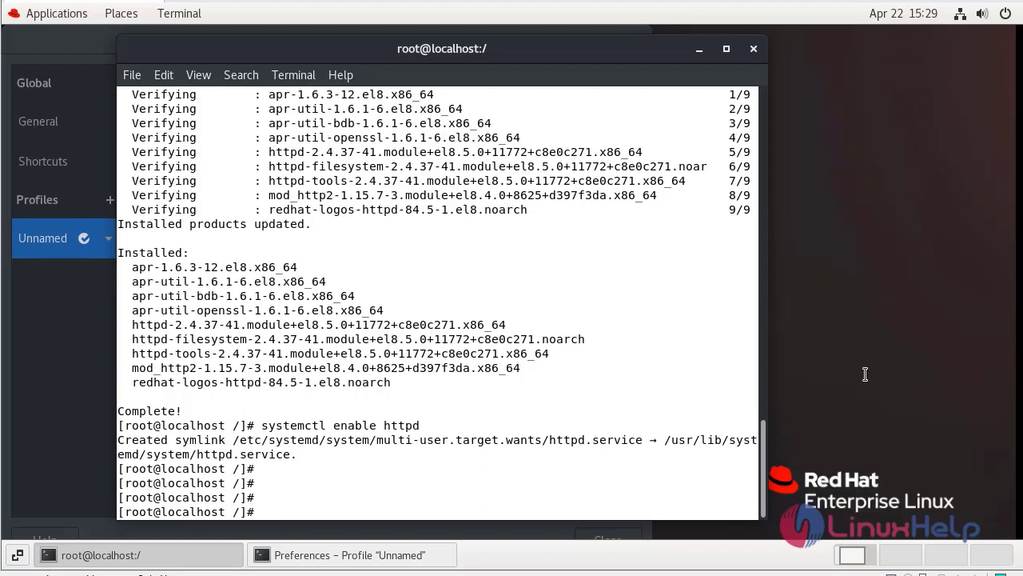
pyautogui.write('syt')
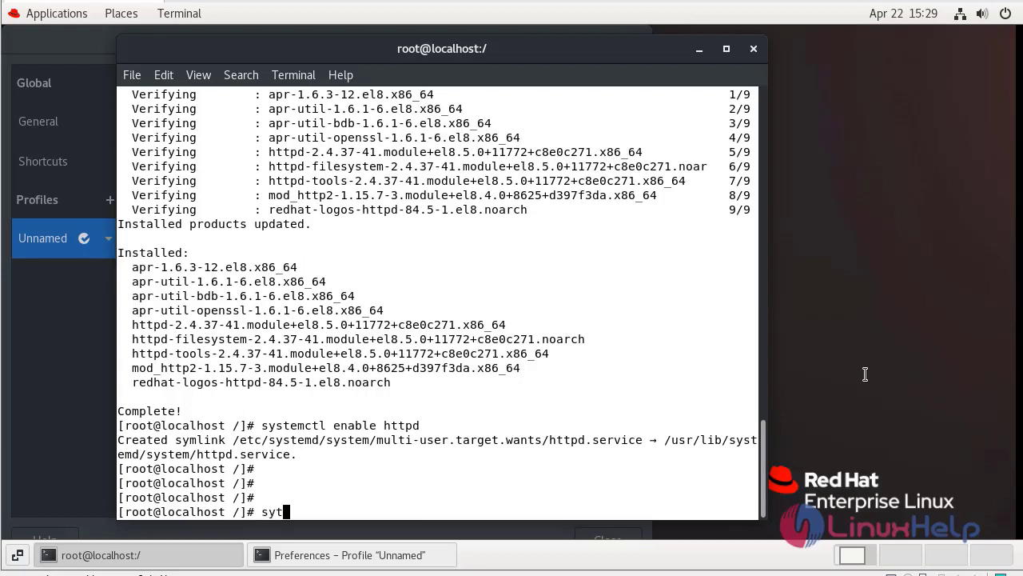
pyautogui.write('systemctl')
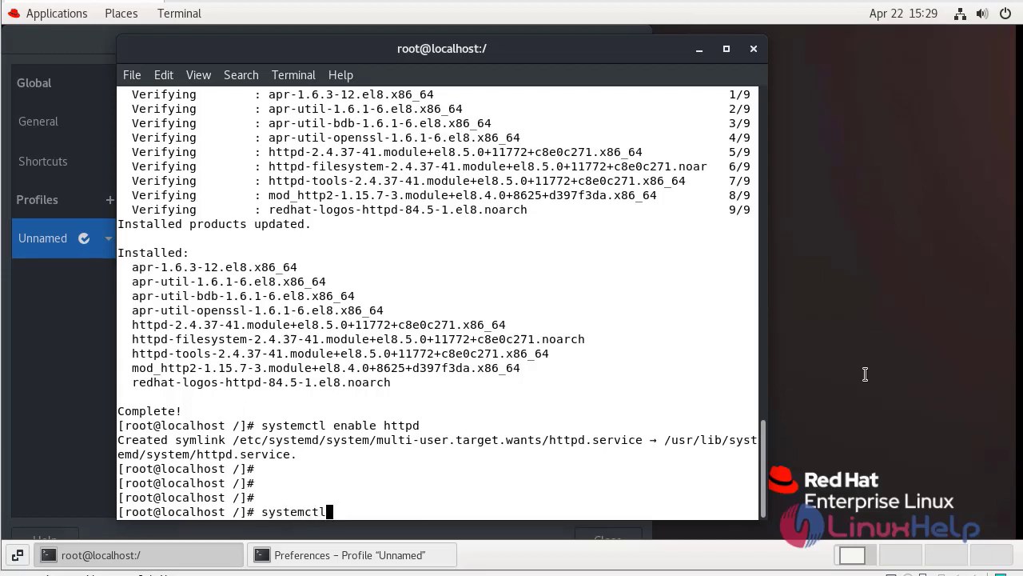
pyautogui.write('start http')
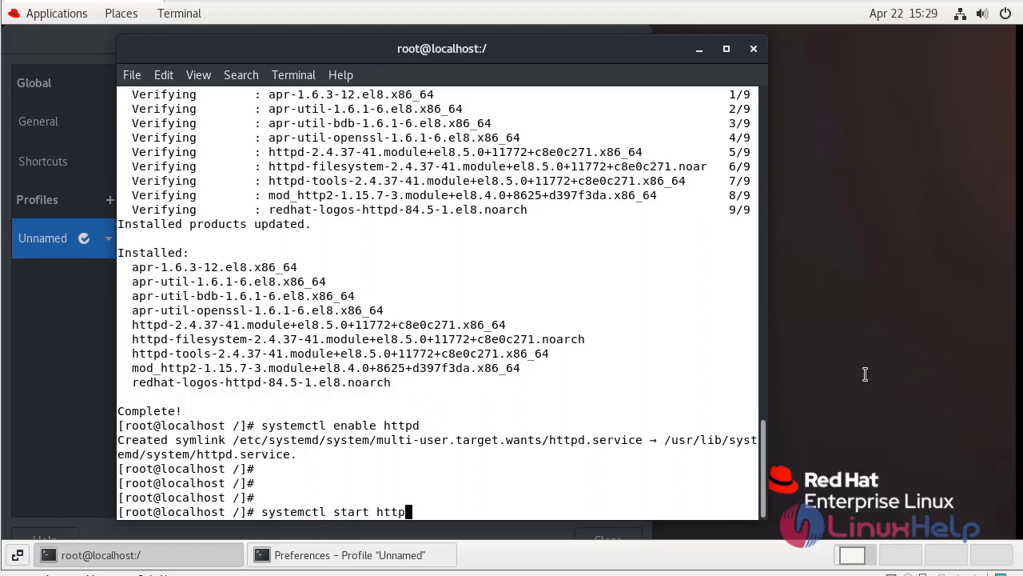
pyautogui.write('d')
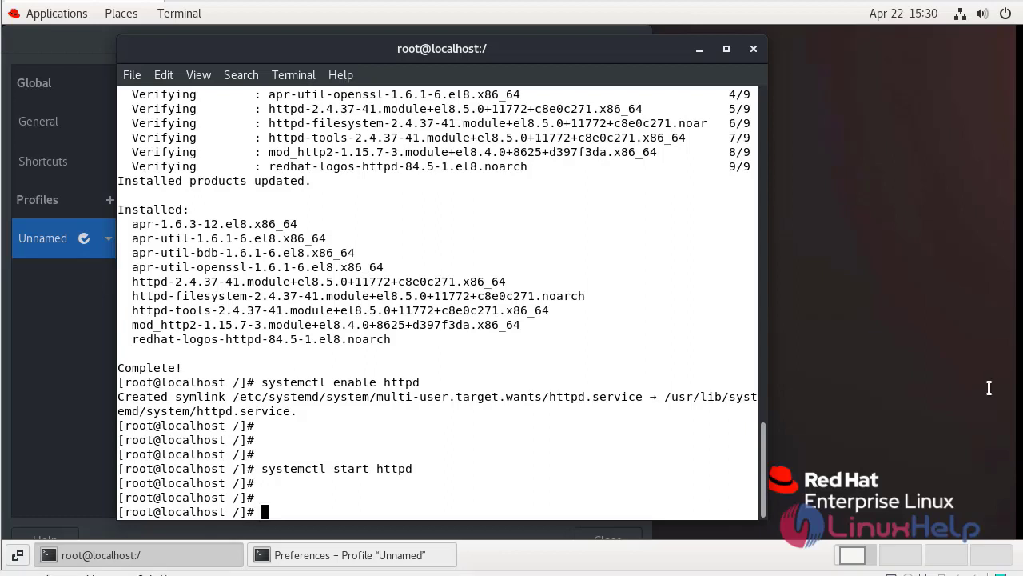
# - Install mariadb-server with yum, answering y at the confirmation prompt
pyautogui.write('yum ins')
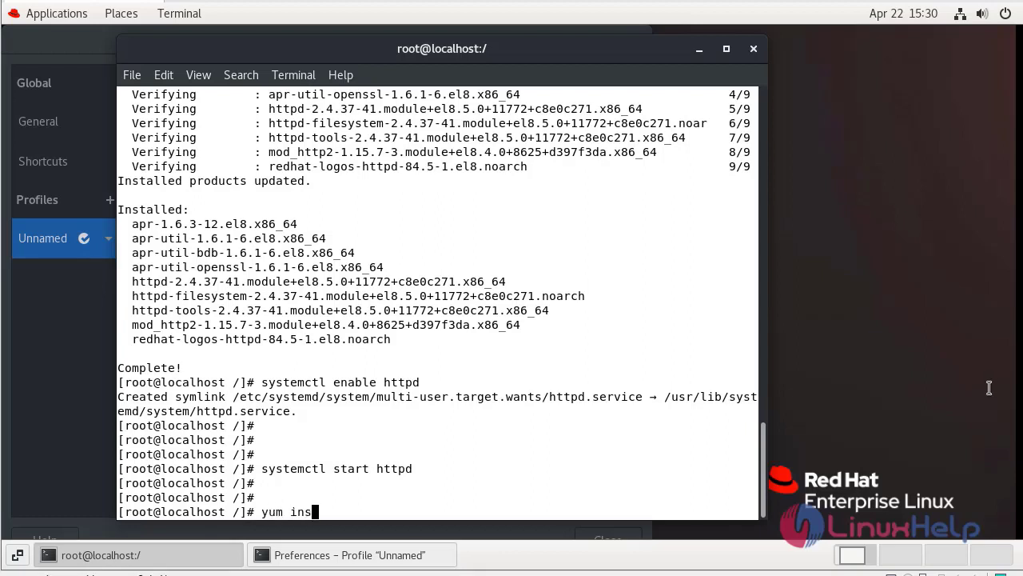
pyautogui.write('tall')
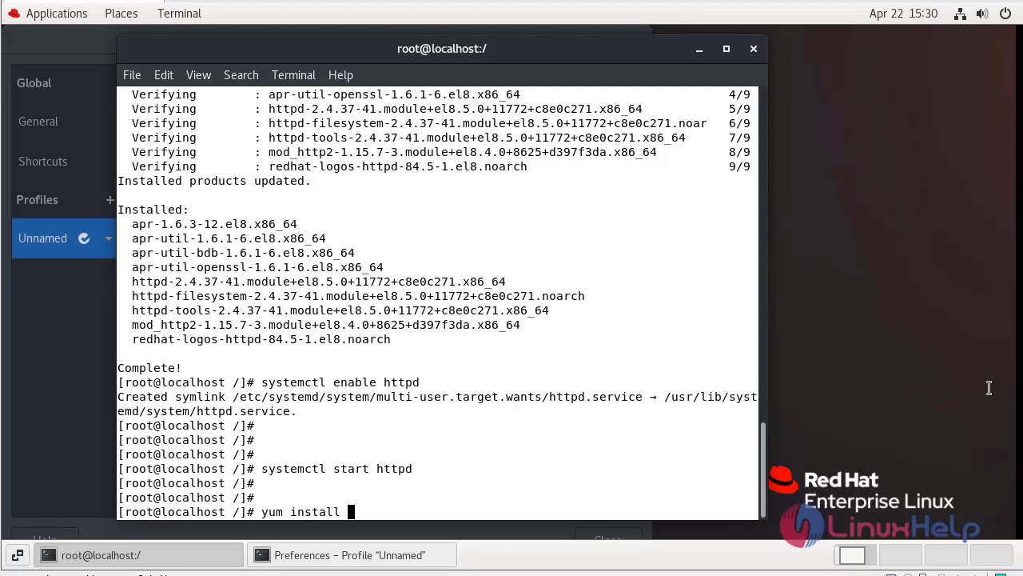
pyautogui.write('maria')
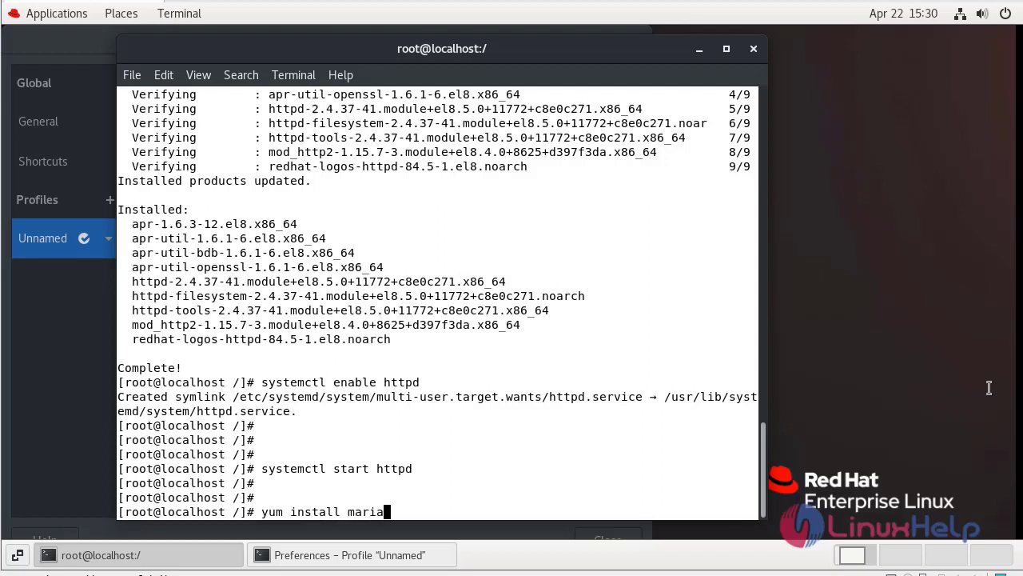
pyautogui.write('db-')
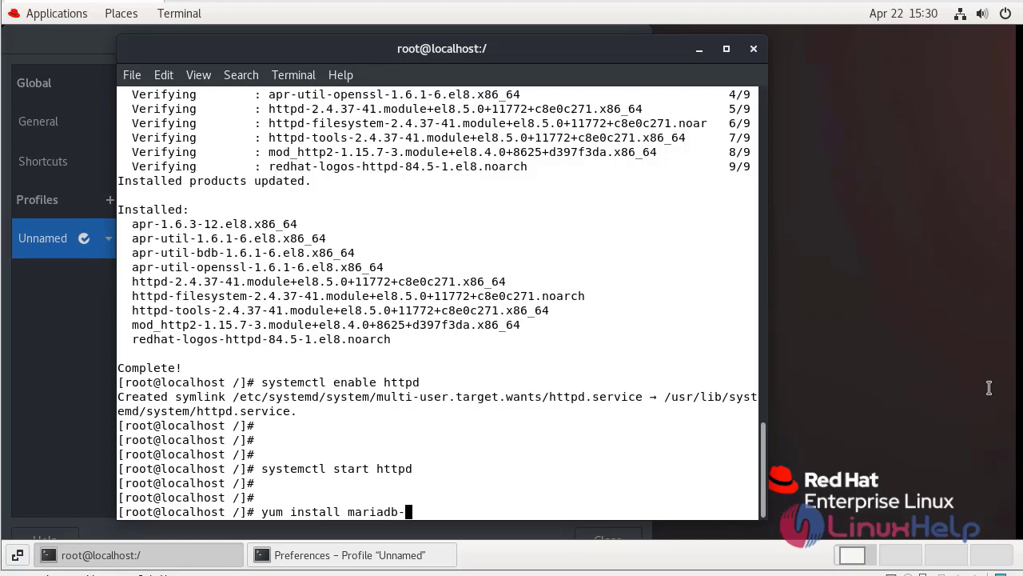
pyautogui.write('server')
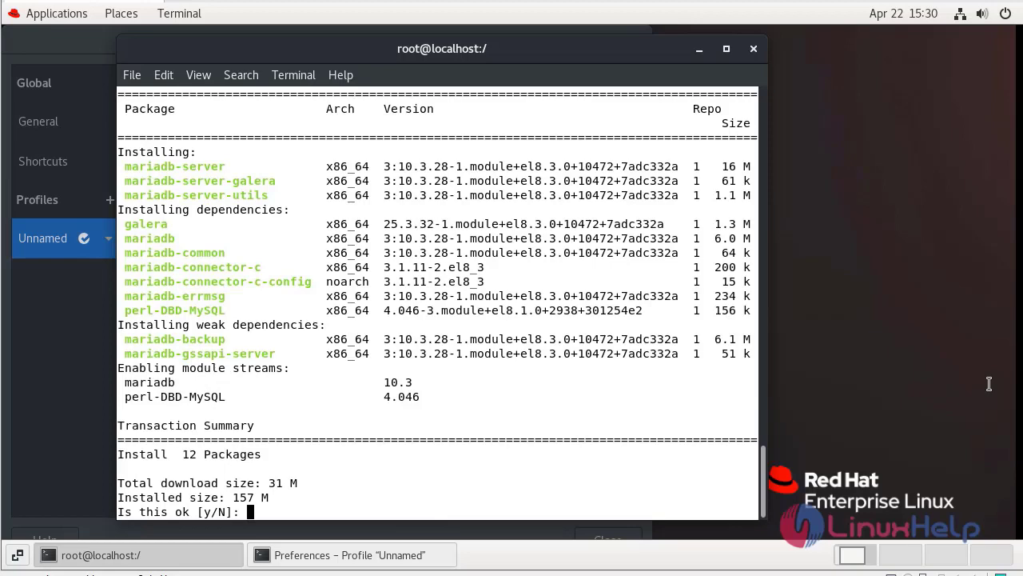
pyautogui.write('y')
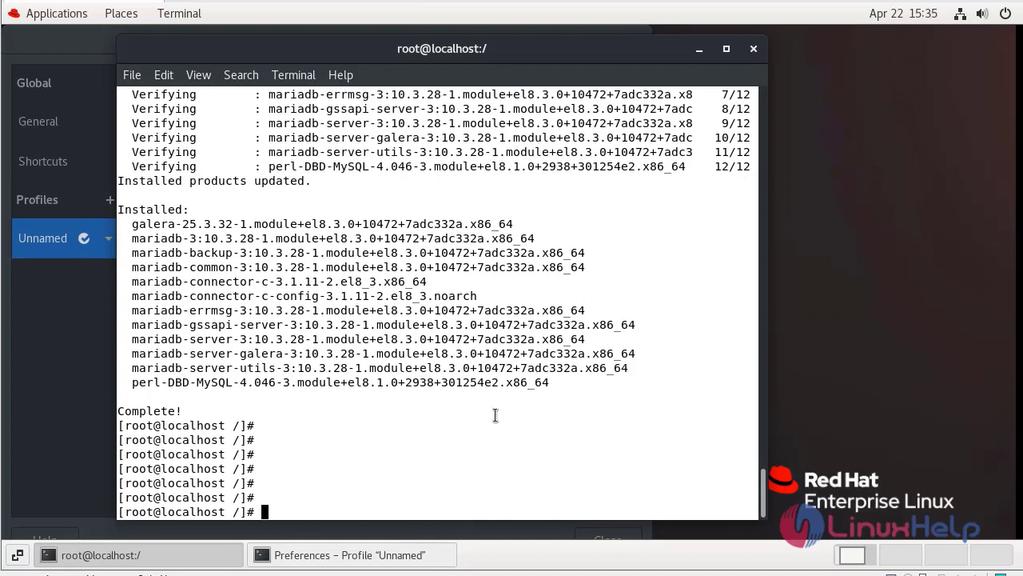
# - Start the mariadb.service with systemctl
pyautogui.write('sys')
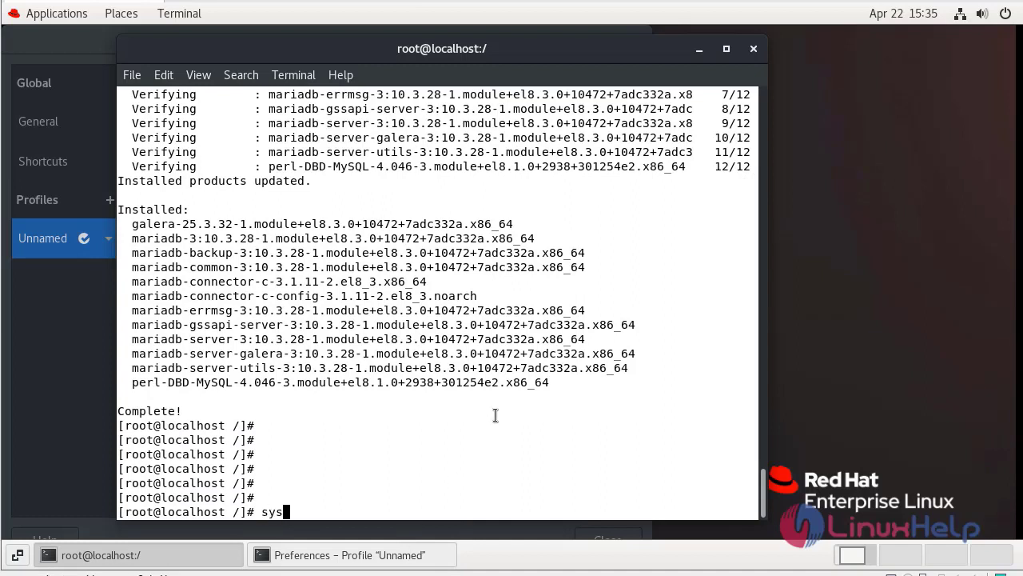
pyautogui.write('temctl')
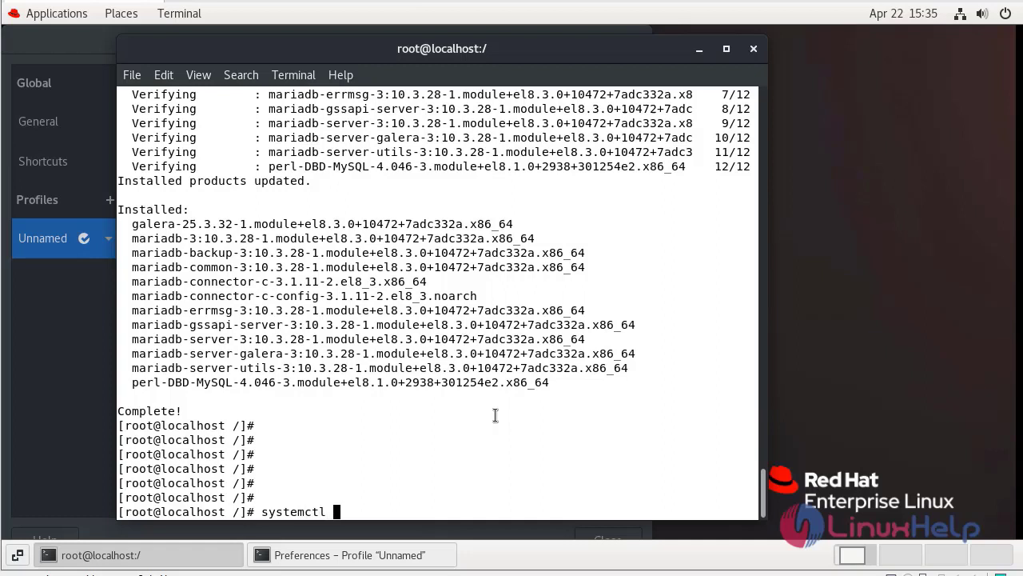
pyautogui.write('s')
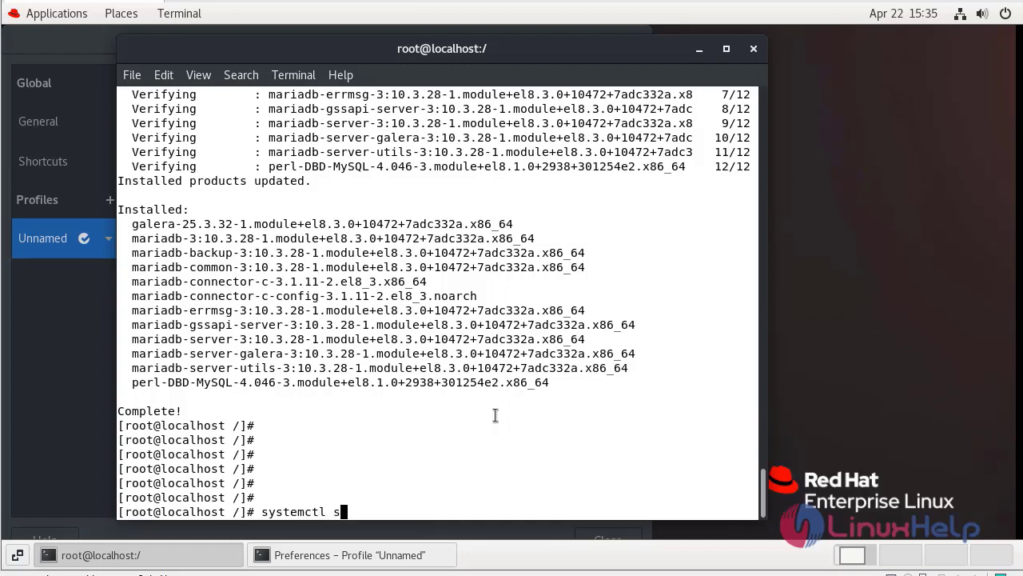
pyautogui.write('tart ma')
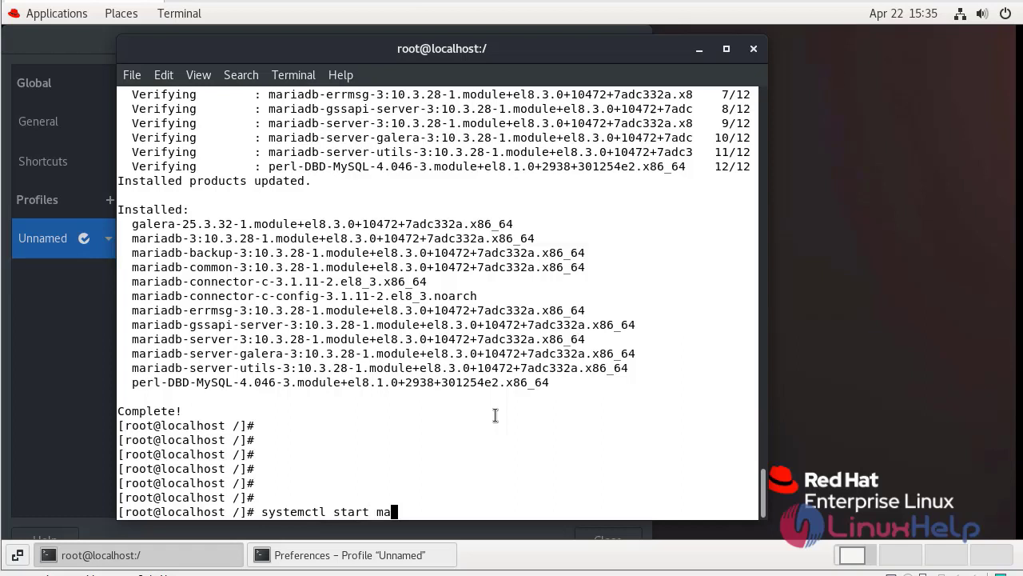
pyautogui.write('ria')
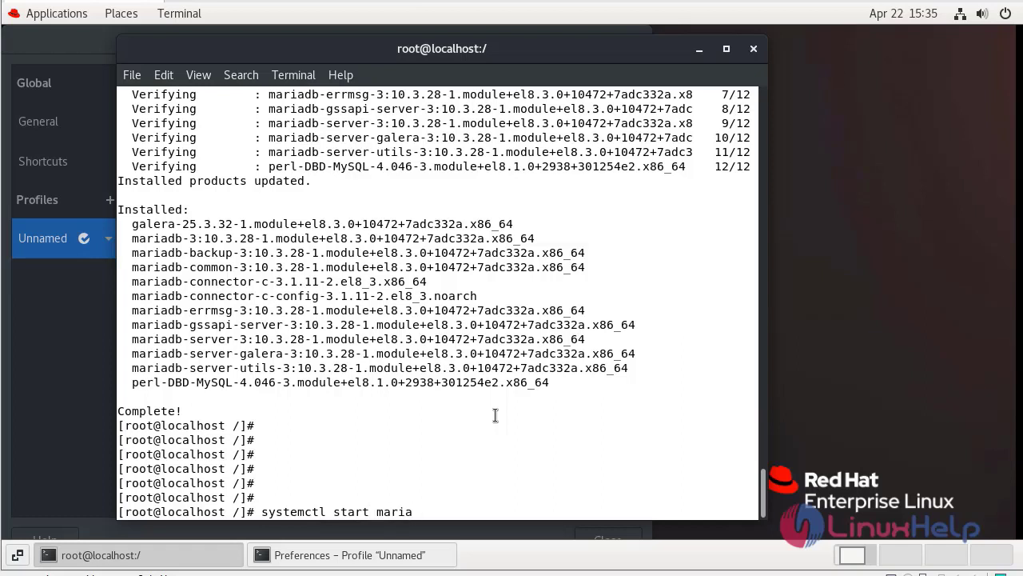
pyautogui.write('db.service')
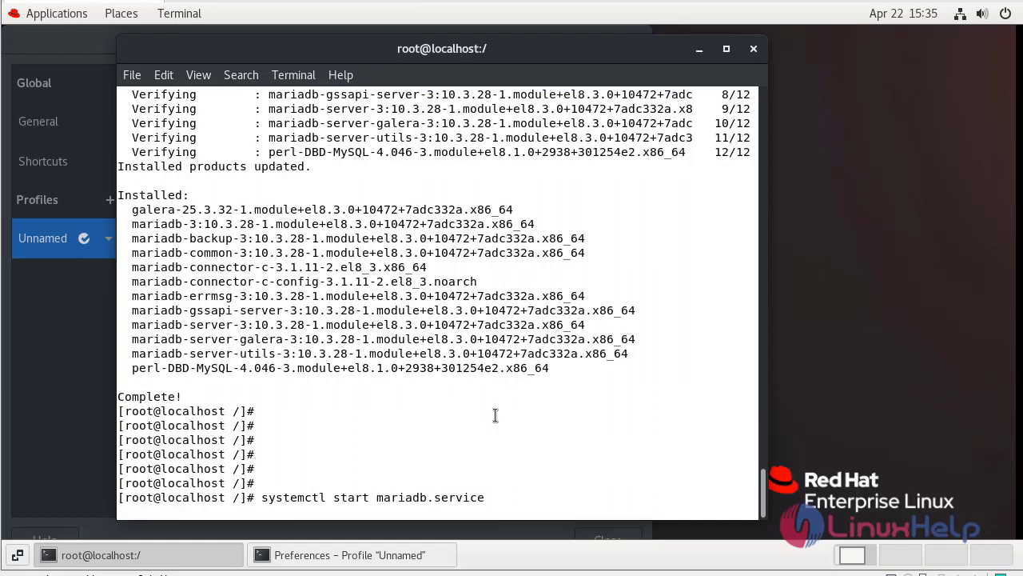
pyautogui.press('Return')
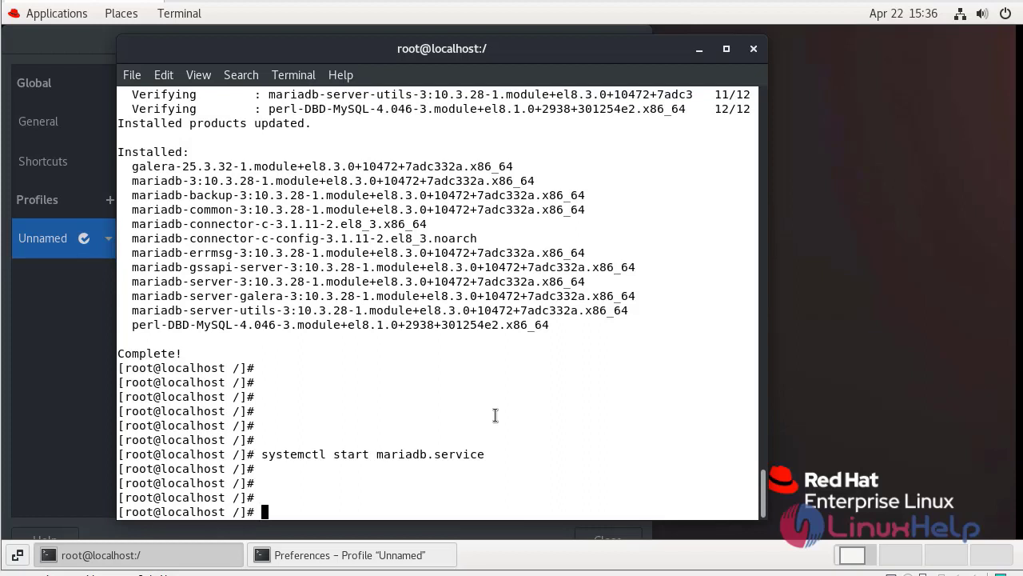
# - Enable mariadb.service to start automatically at boot
pyautogui.write('systemctl')
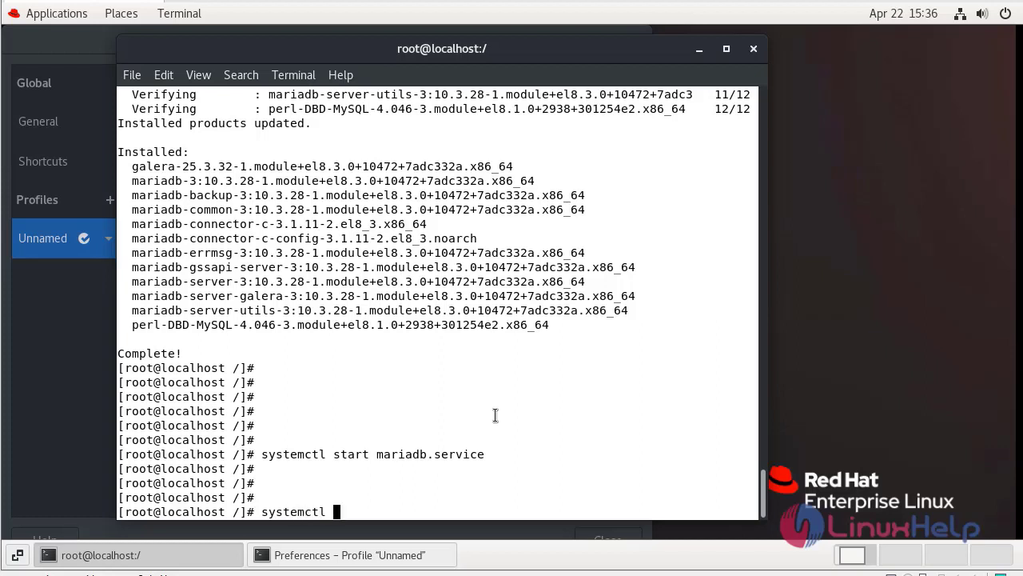
pyautogui.write('ena')
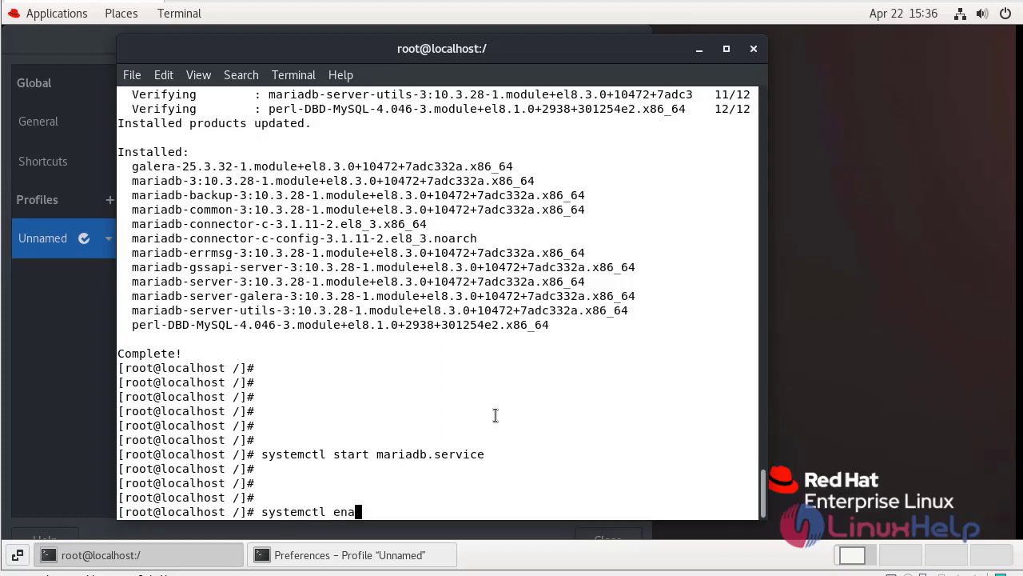
pyautogui.write('ble')
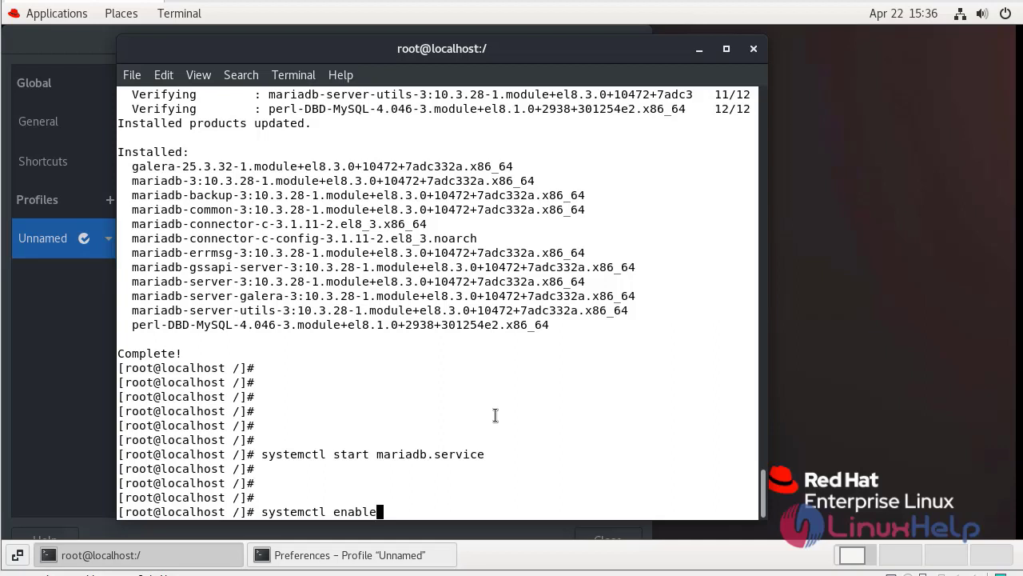
pyautogui.write('mara')
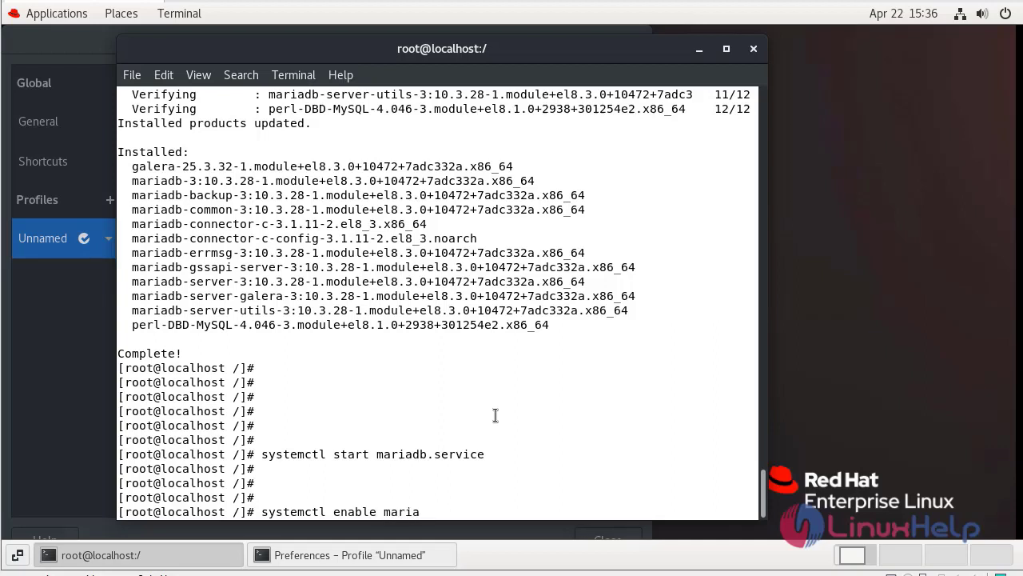
pyautogui.write('db.service')
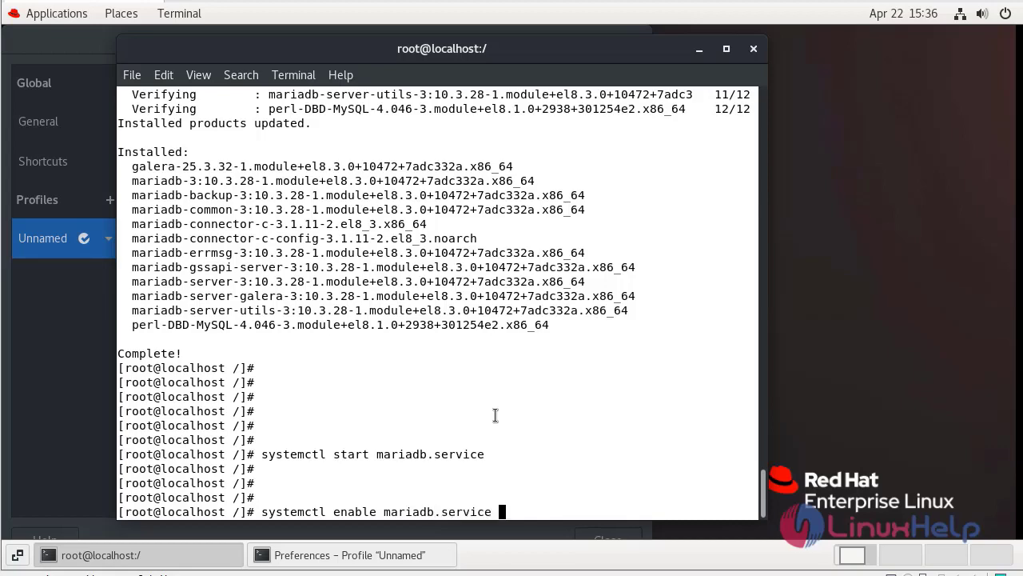
pyautogui.press('Return')
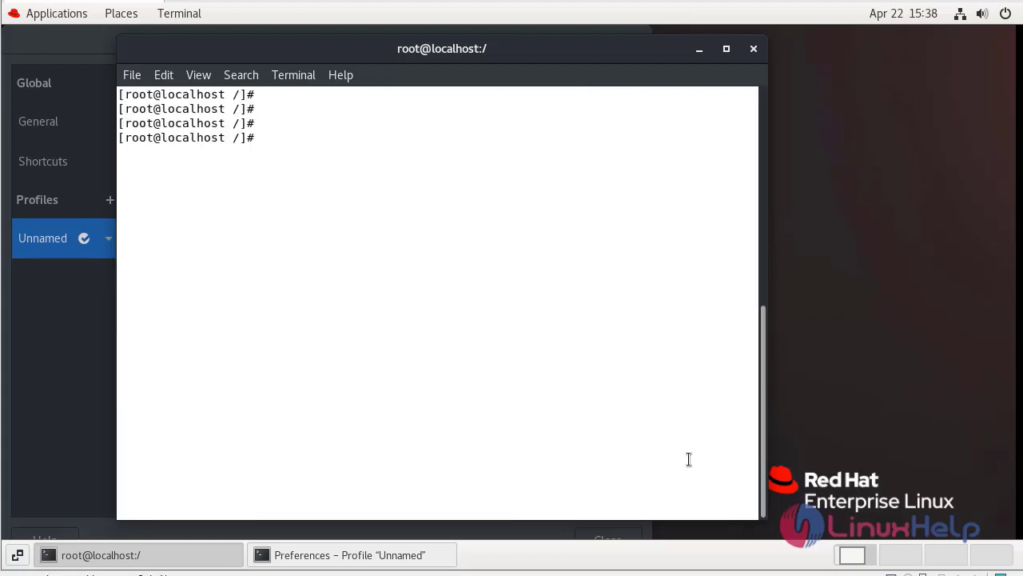
pyautogui.moveTo(685, 454)
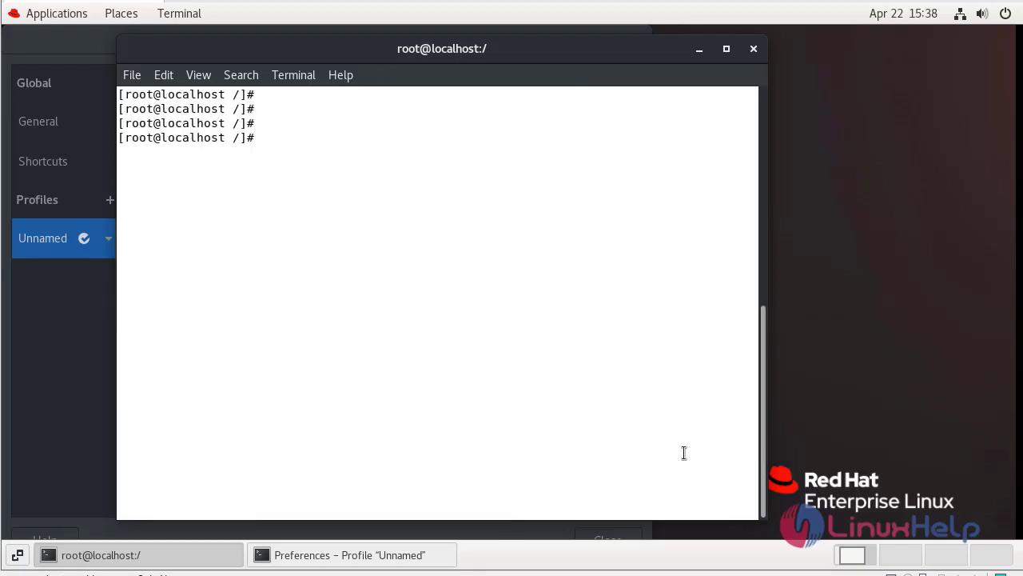
# - Run mysql_secure_installation, set a root password and answer y to every prompt including privilege reload
pyautogui.write('mys')
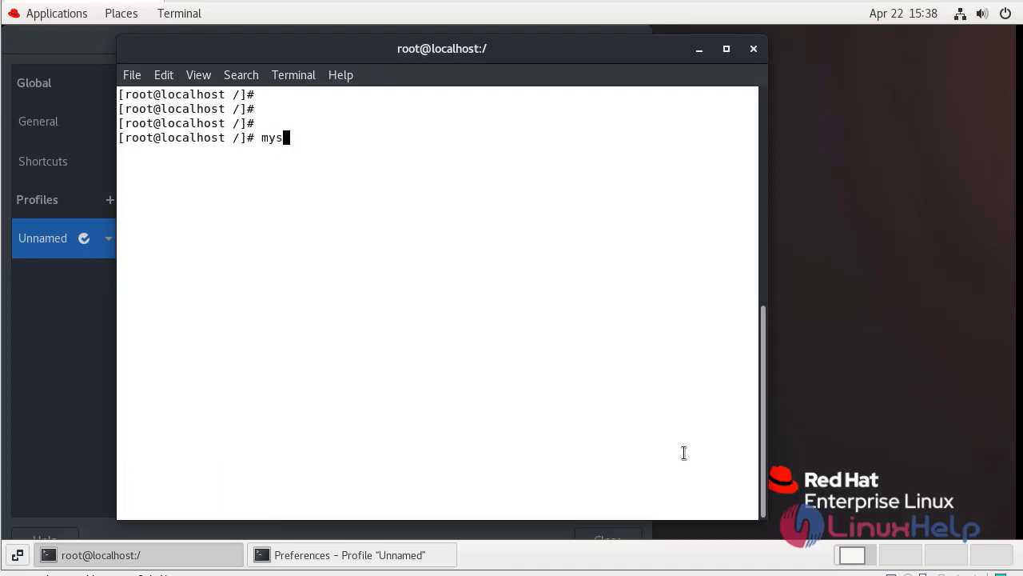
pyautogui.write('ql_secure_installation')
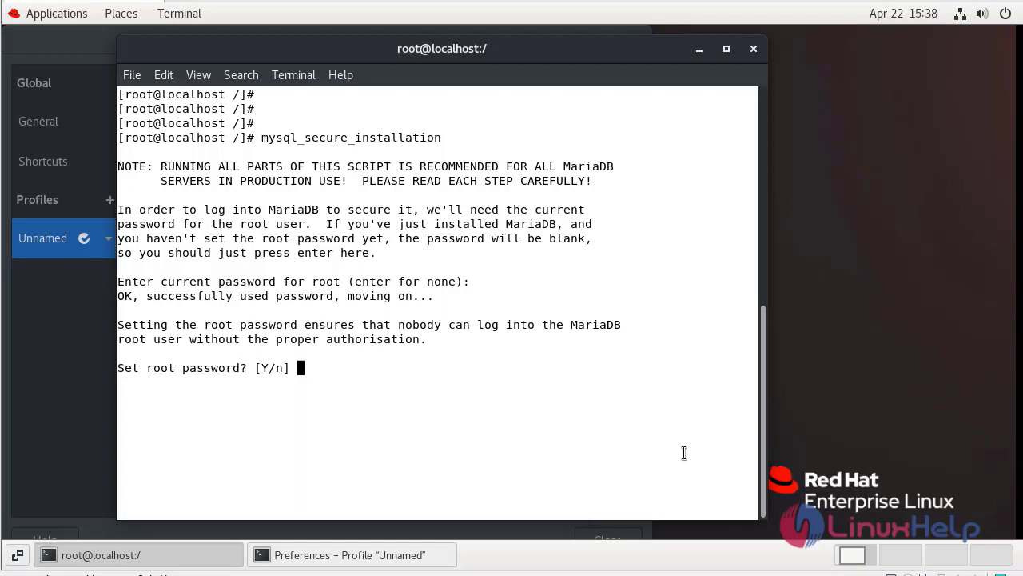
pyautogui.write('y')
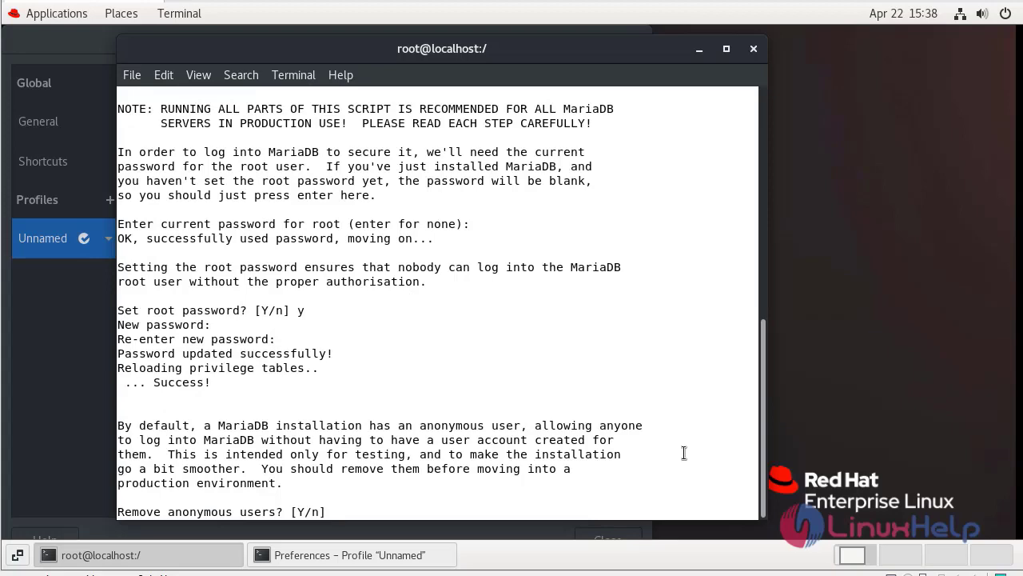
pyautogui.write('y')
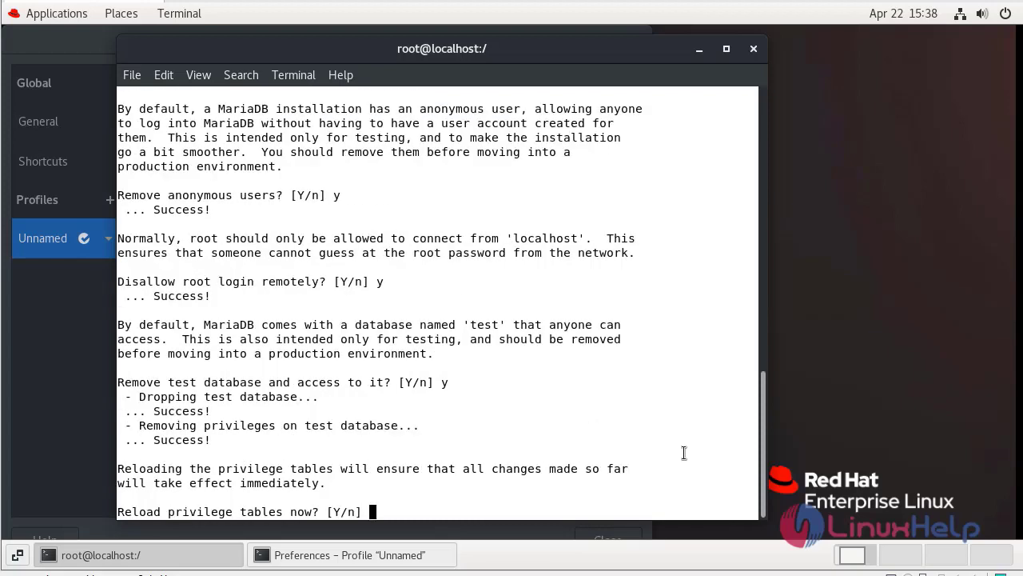
pyautogui.write('y')
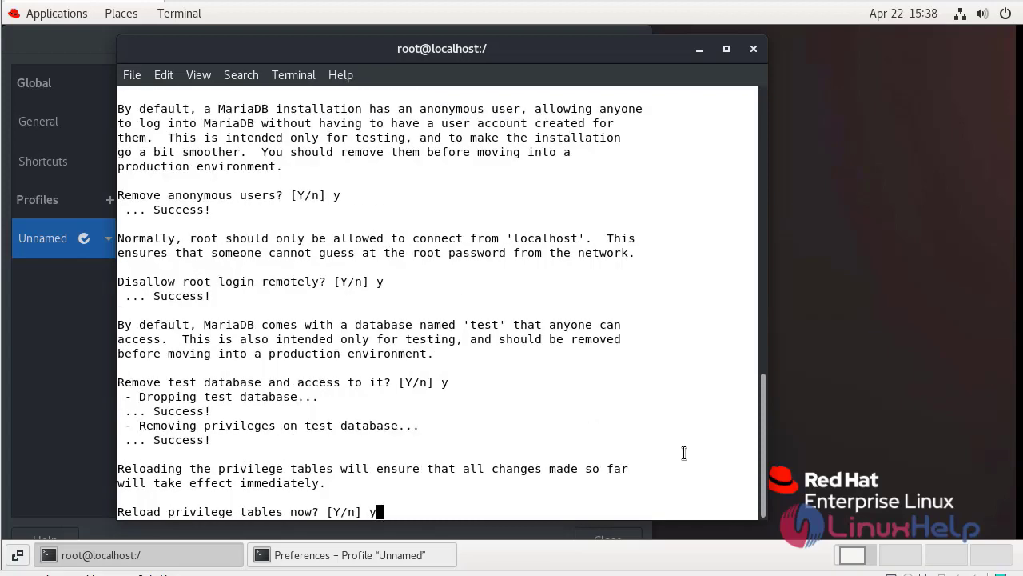
pyautogui.press('Return')
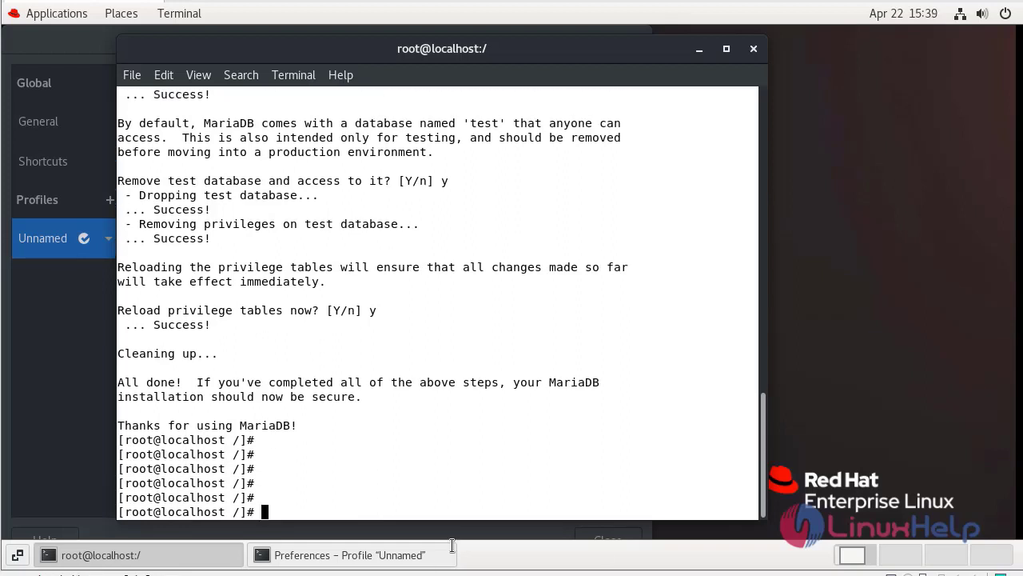
pyautogui.moveTo(518, 479)
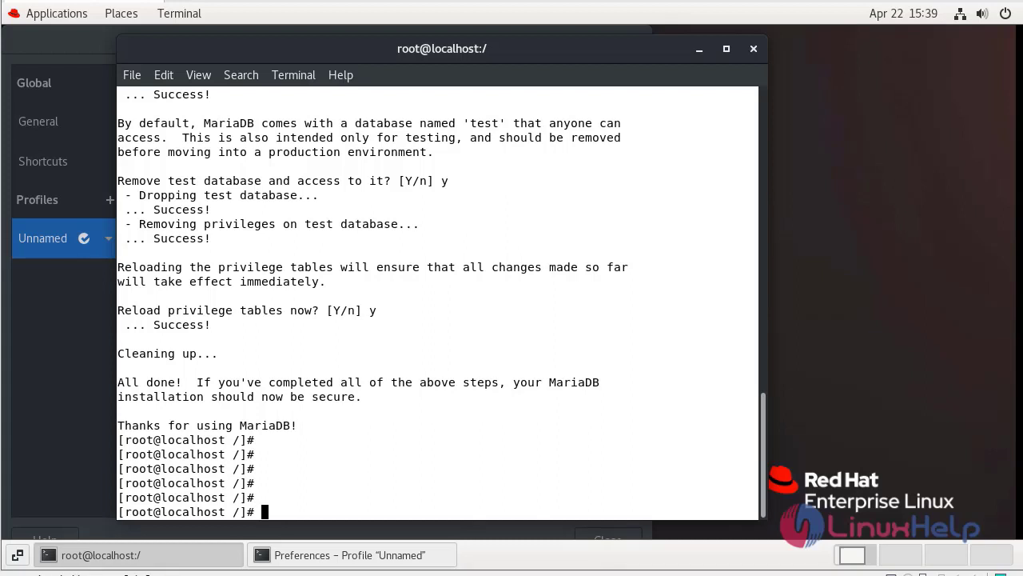
pyautogui.moveTo(697, 422)
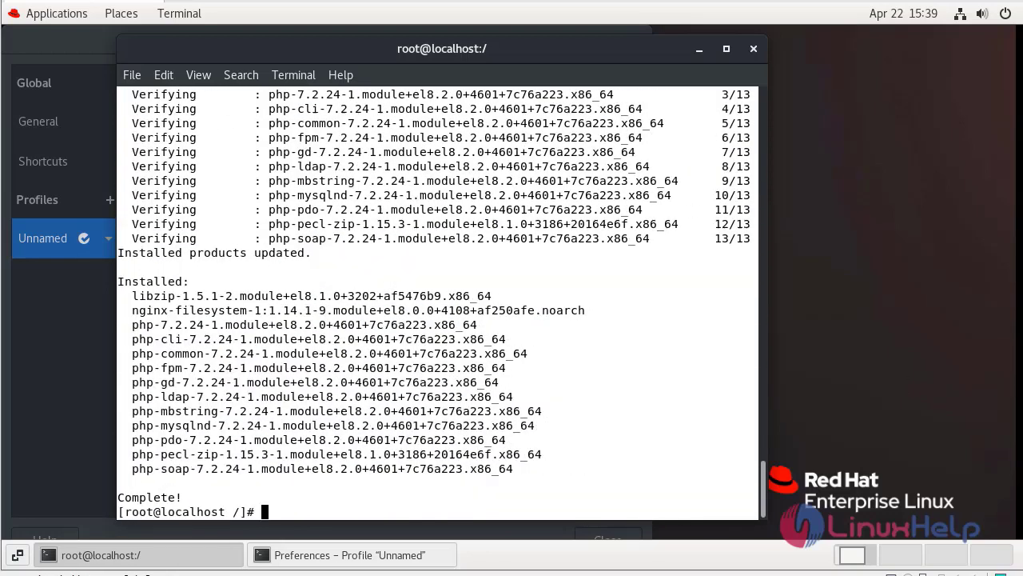
pyautogui.moveTo(585, 438)
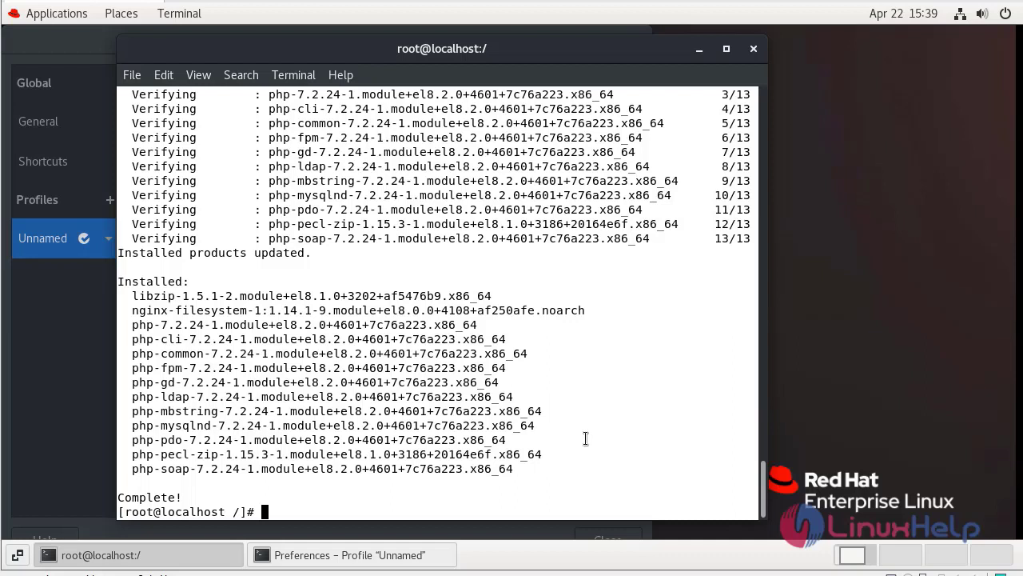
# - Change into the /var/www/html web root directory
pyautogui.write('cd')
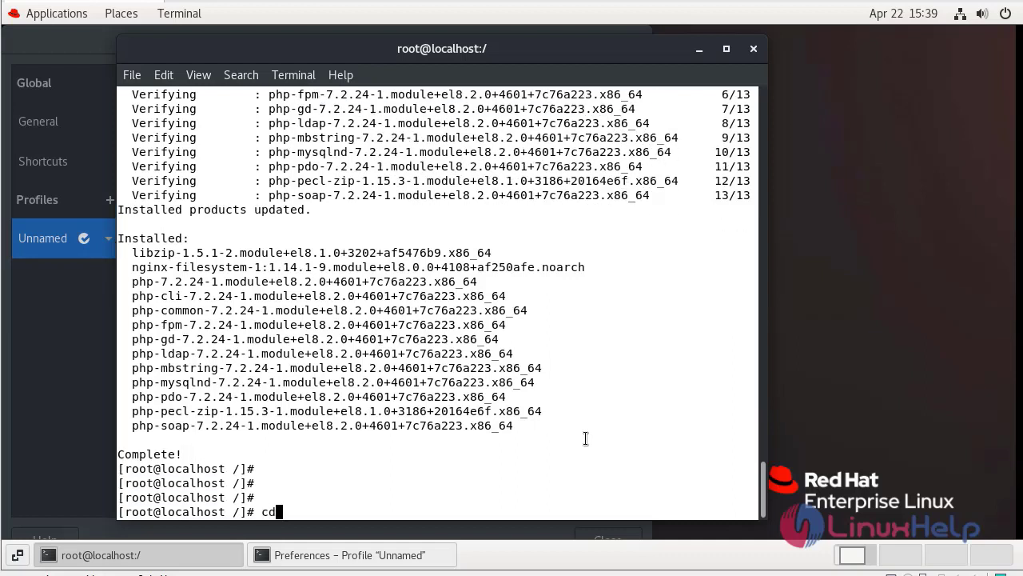
pyautogui.write('/v')
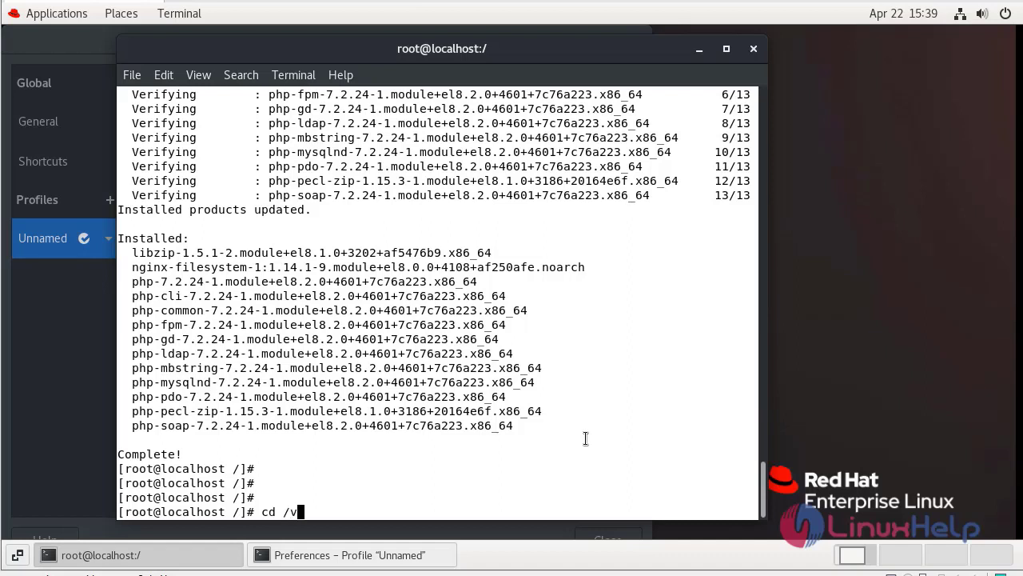
pyautogui.write('ar/ww')
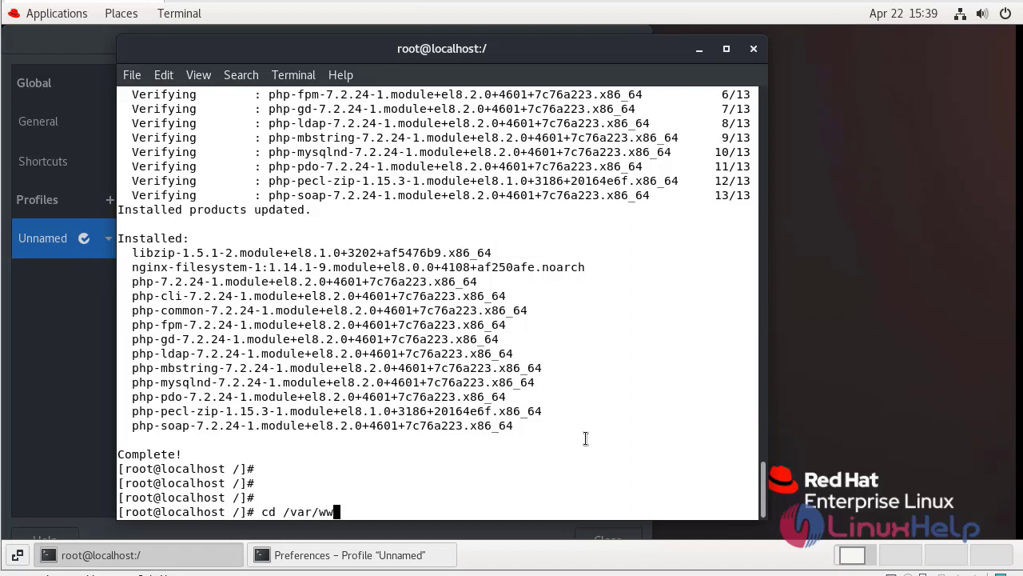
pyautogui.write('w/html/')
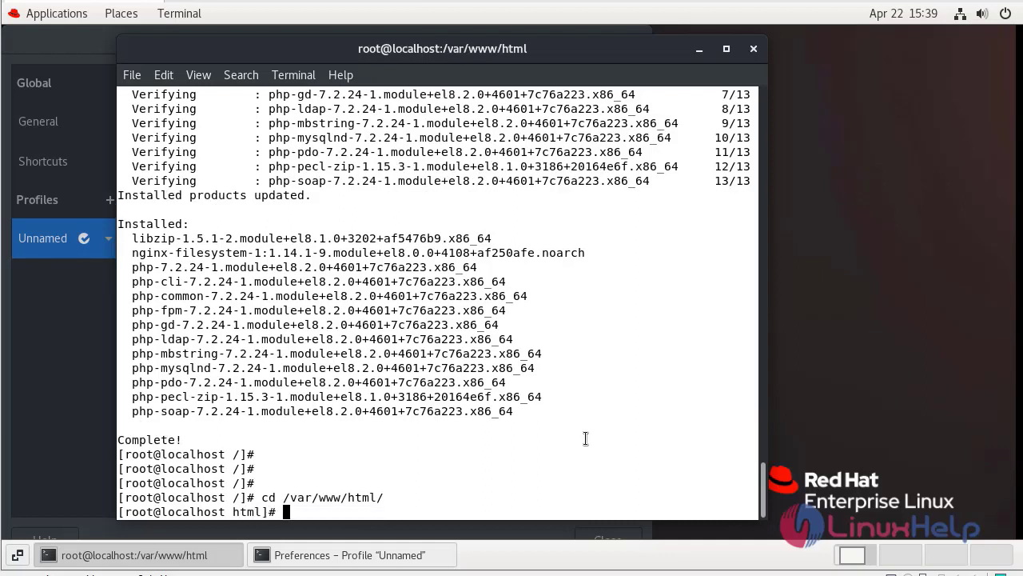
# - List the web root and create info.php in vim
pyautogui.write('ls')
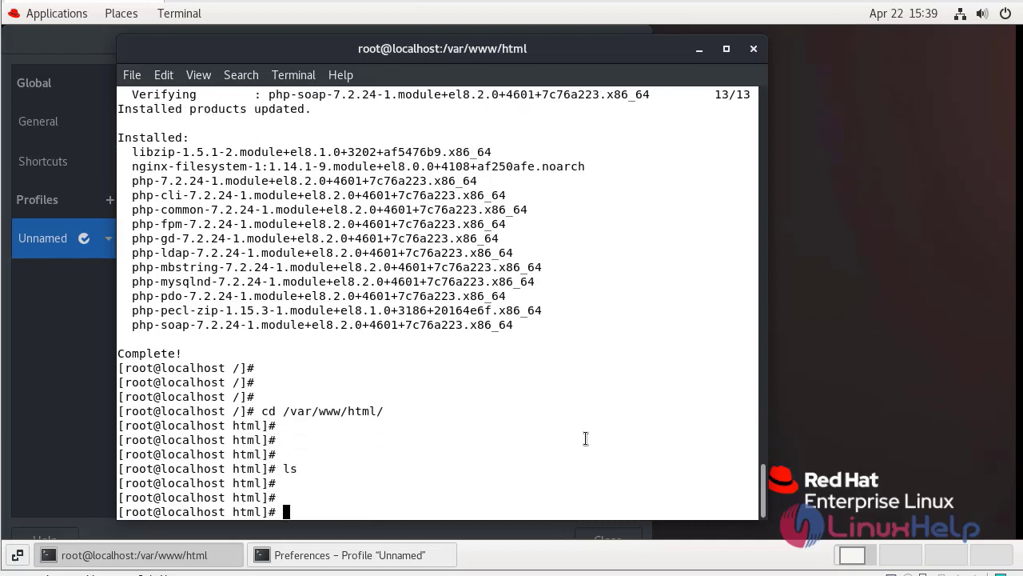
pyautogui.write('vim')
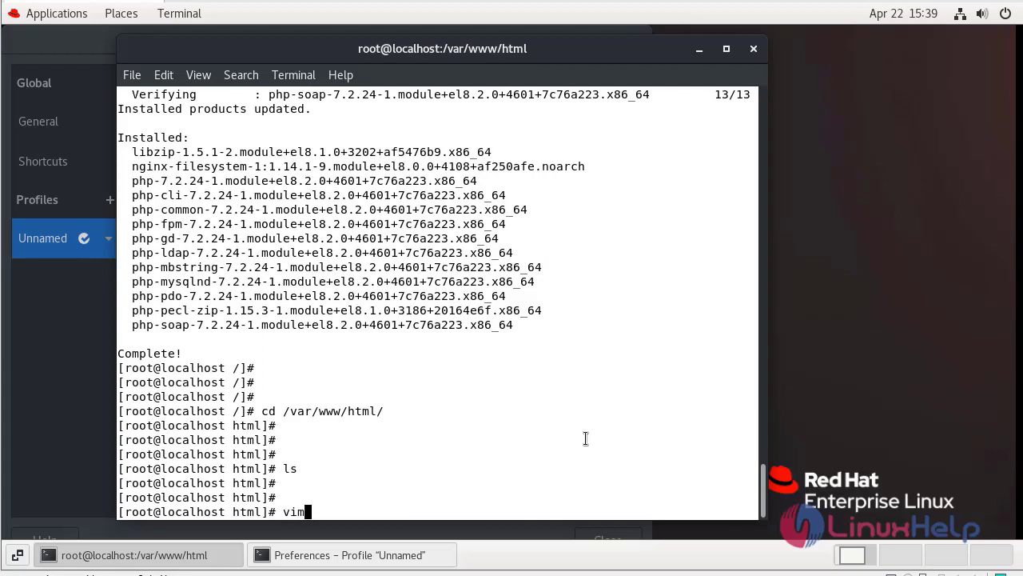
pyautogui.write('info')
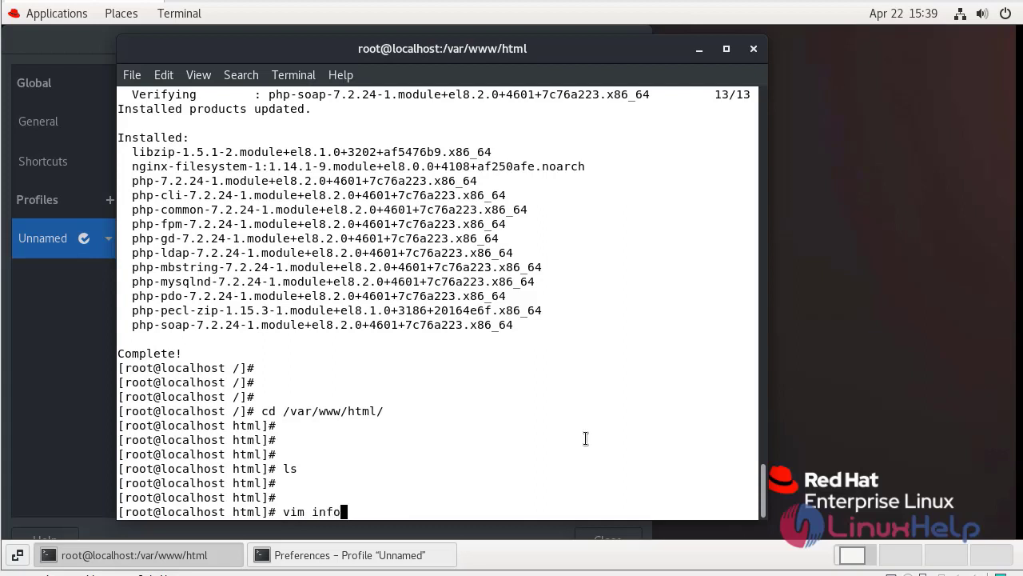
pyautogui.write('.php')
pyautogui.write('<')
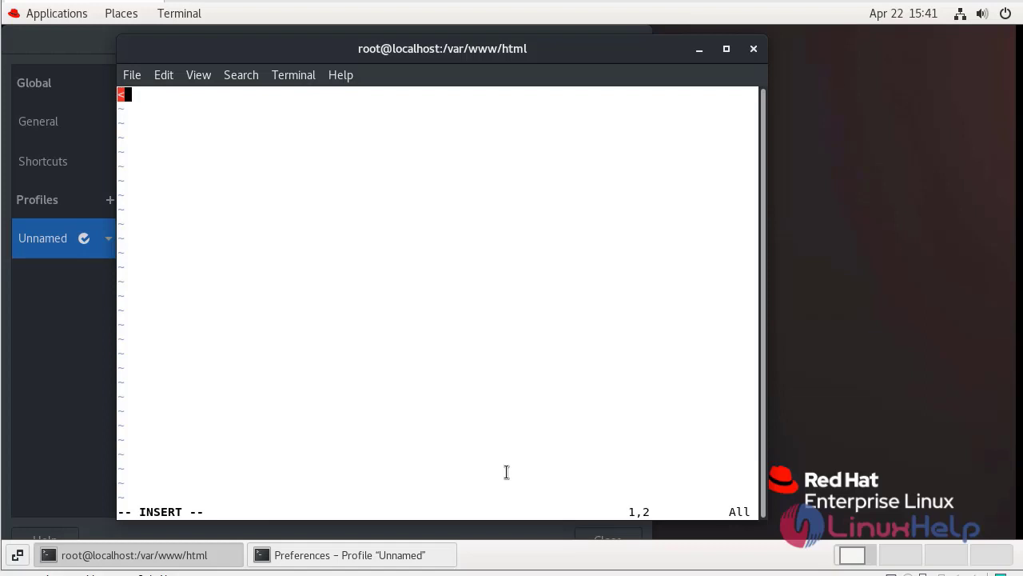
# - Write <?php phpinfo(); ?> into info.php, then save and exit vim
pyautogui.write('?p')
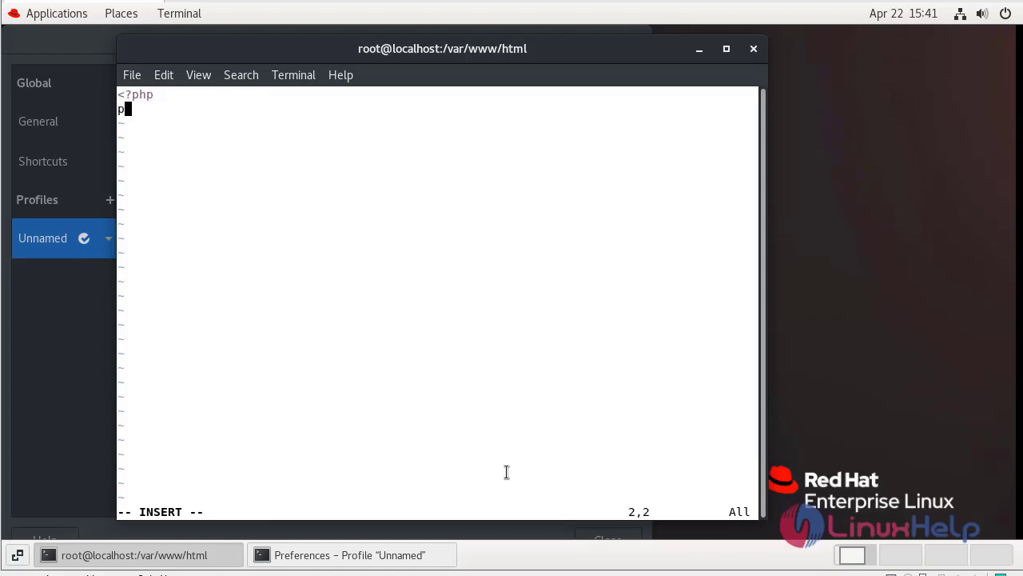
pyautogui.write('hpi')
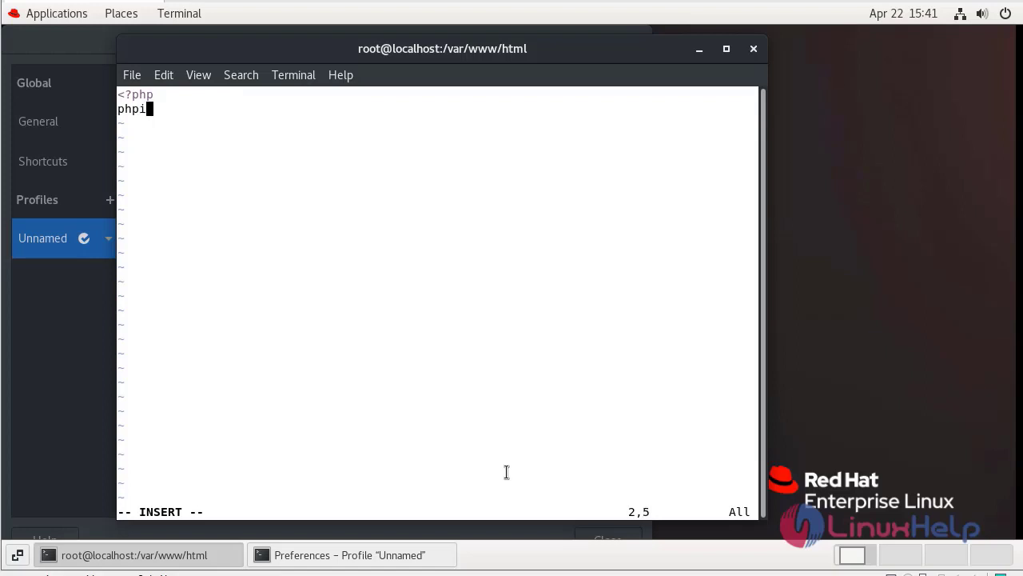
pyautogui.write('nfo(')
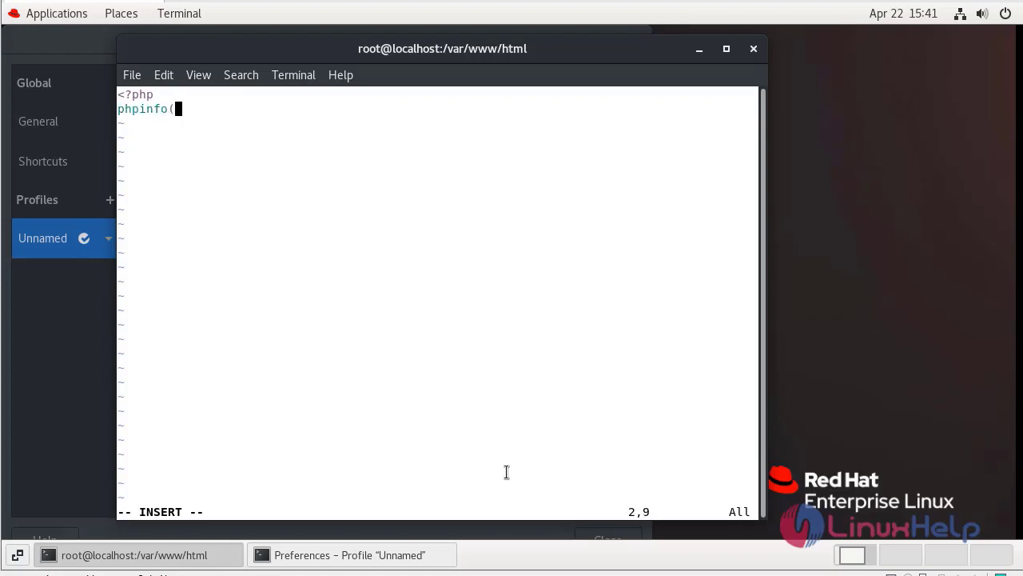
pyautogui.write(');')
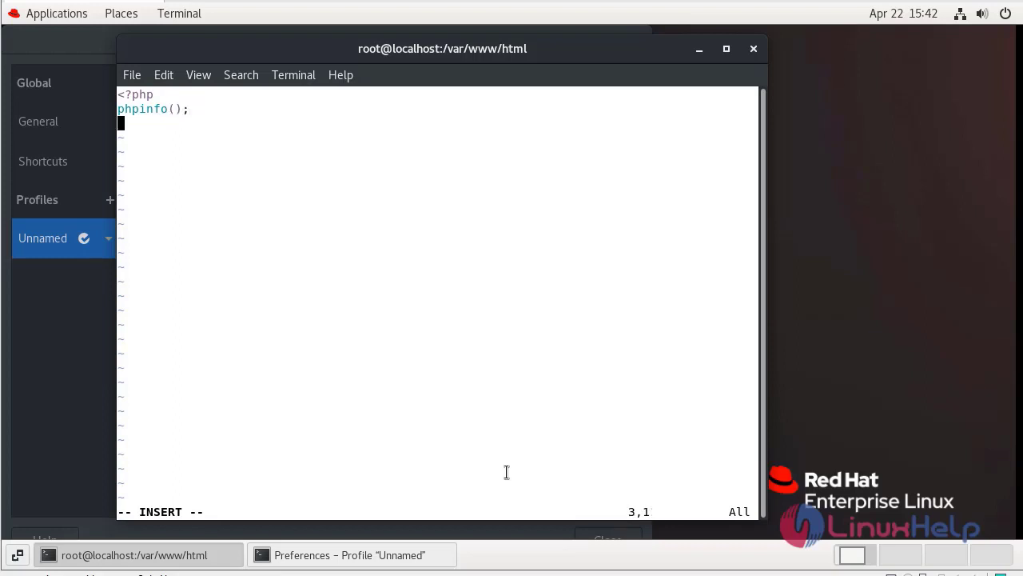
pyautogui.write('?>')
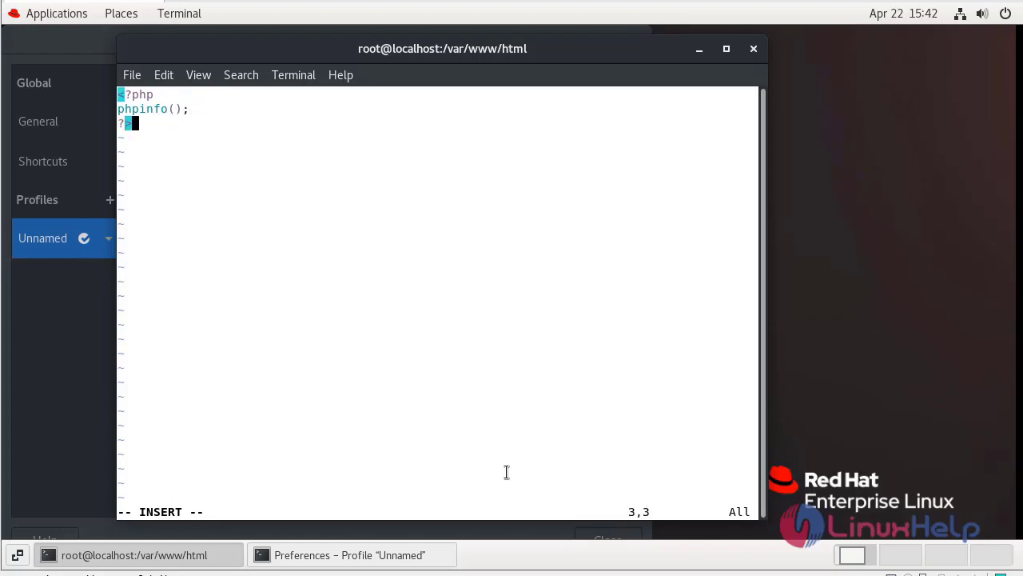
pyautogui.press('Escape')
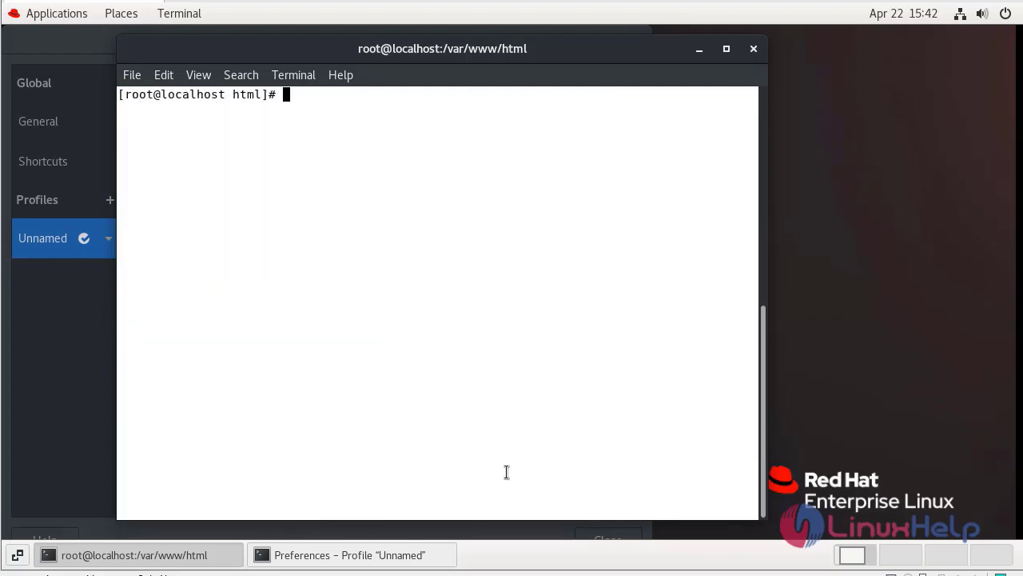
# - Restart the httpd service with systemctl so the PHP page is served
pyautogui.press('Return')
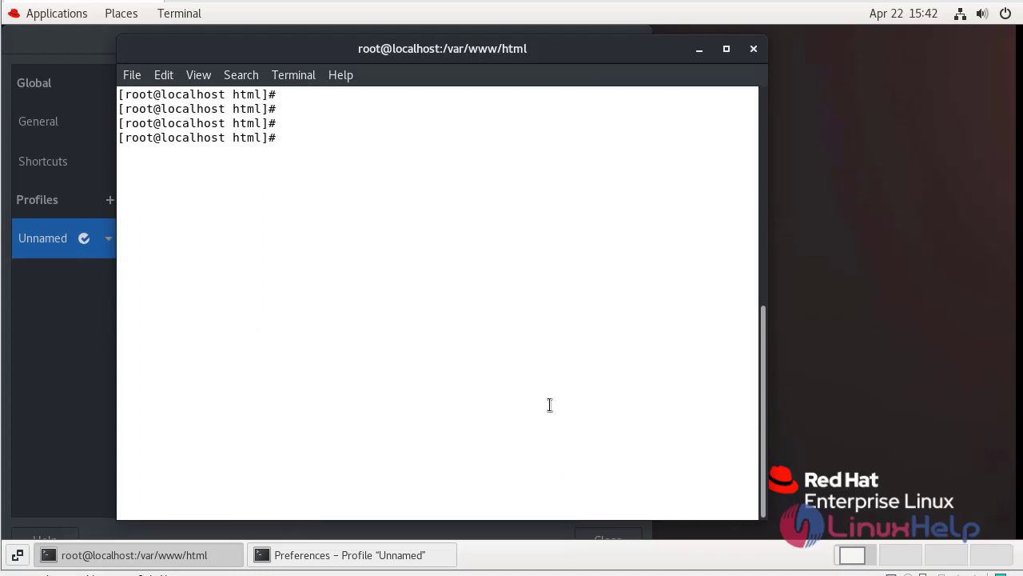
pyautogui.write('systemctl re')
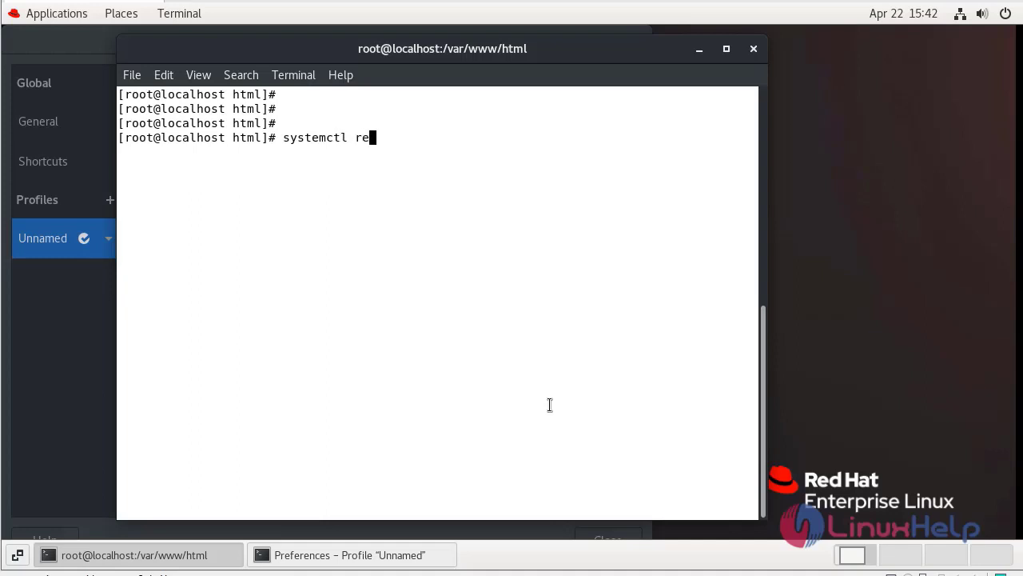
pyautogui.write('start')
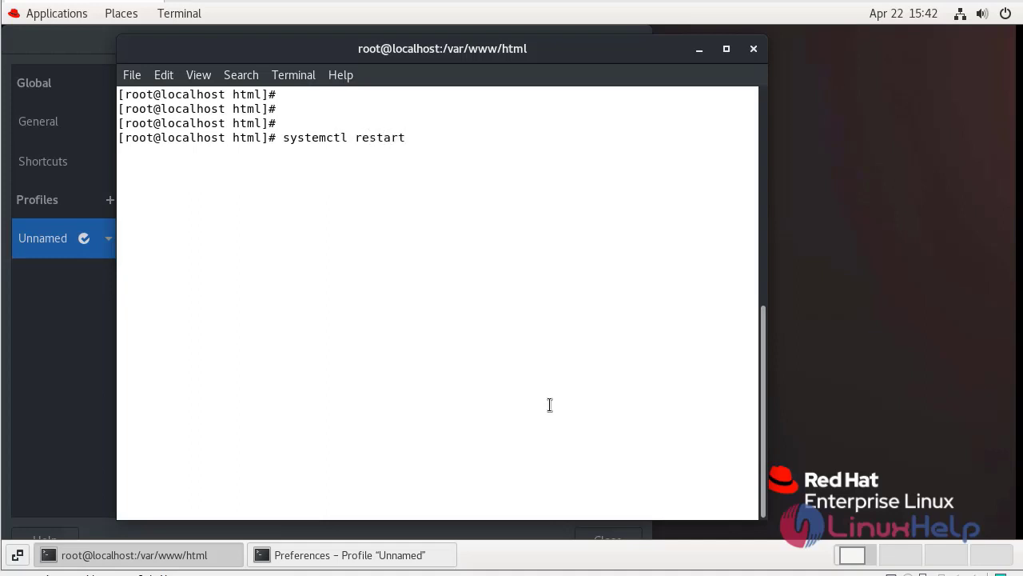
pyautogui.write('httpd')
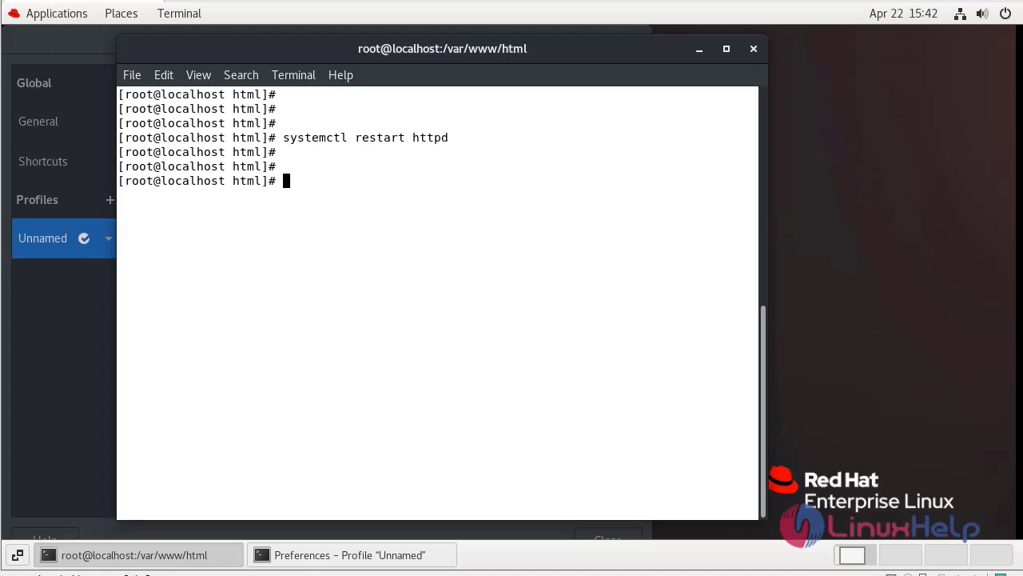
pyautogui.moveTo(27, 40)
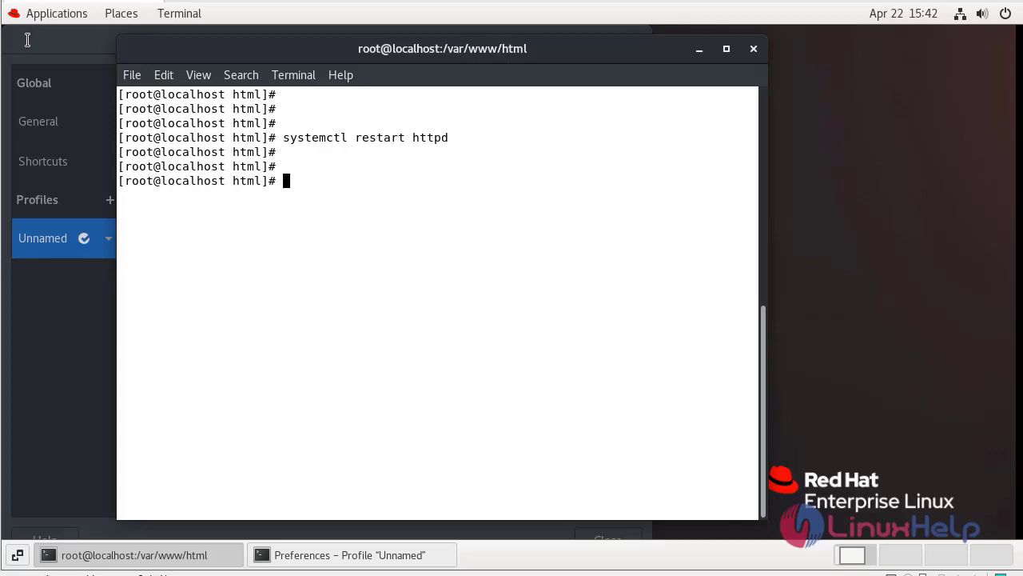
pyautogui.click(121, 13)
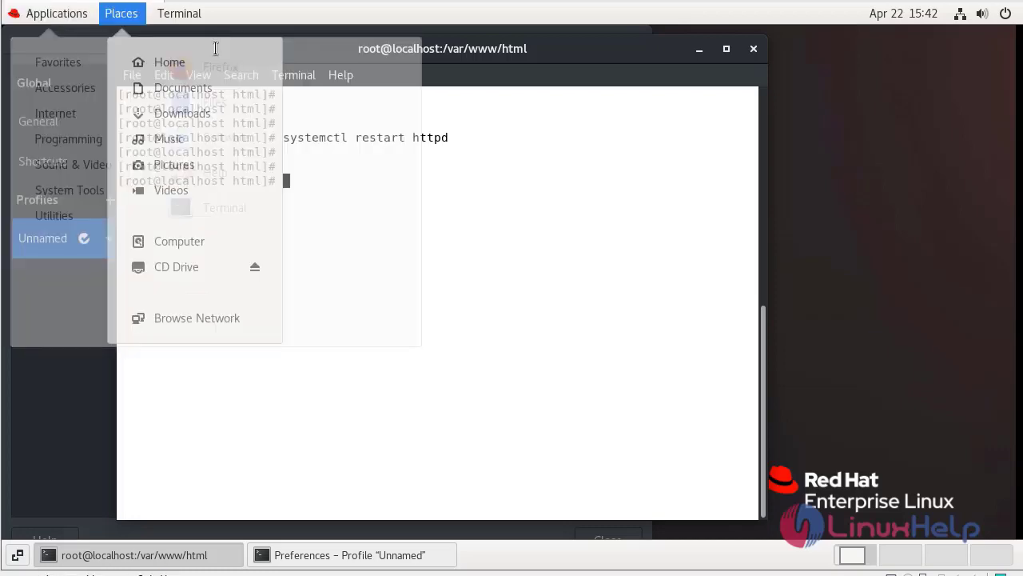
pyautogui.click(56, 12)
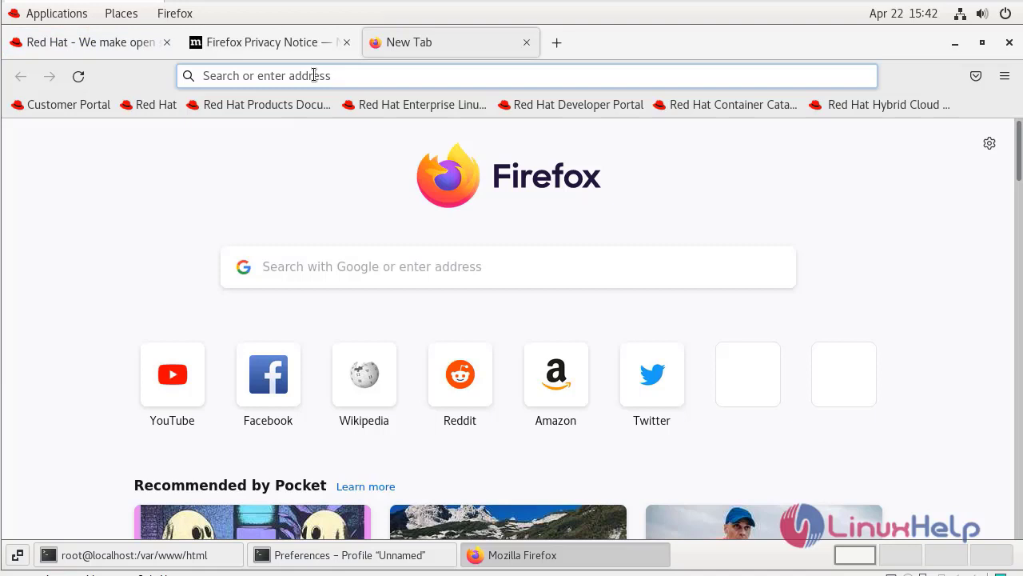
pyautogui.write('http://')
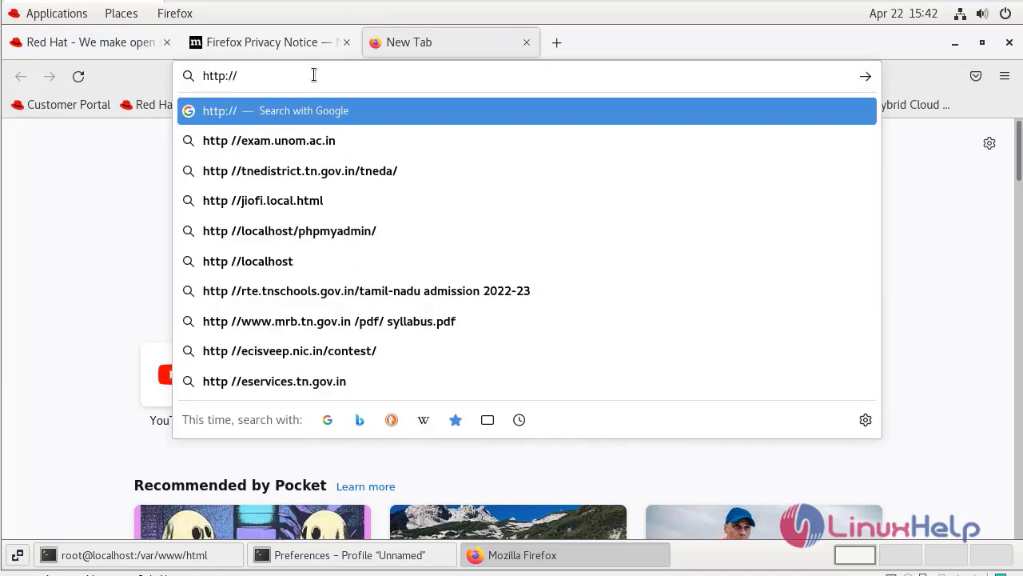
pyautogui.write('192.168.6.121')
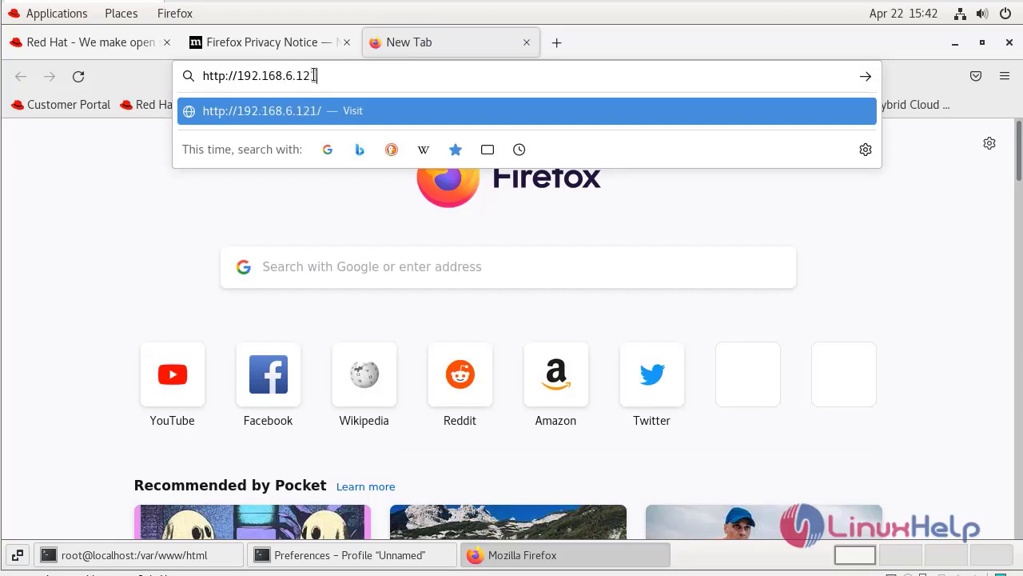
pyautogui.write('/')
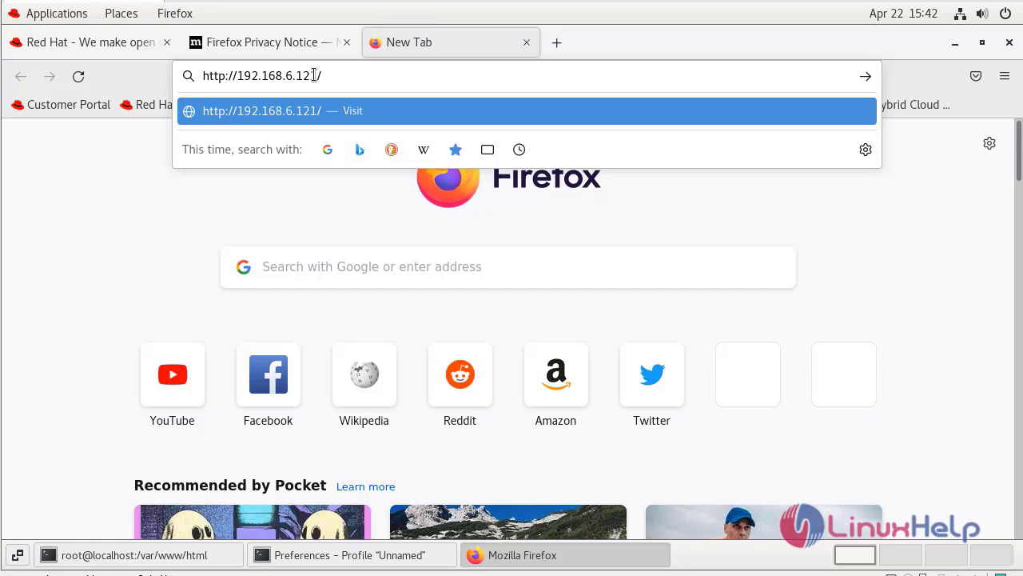
pyautogui.write('info')
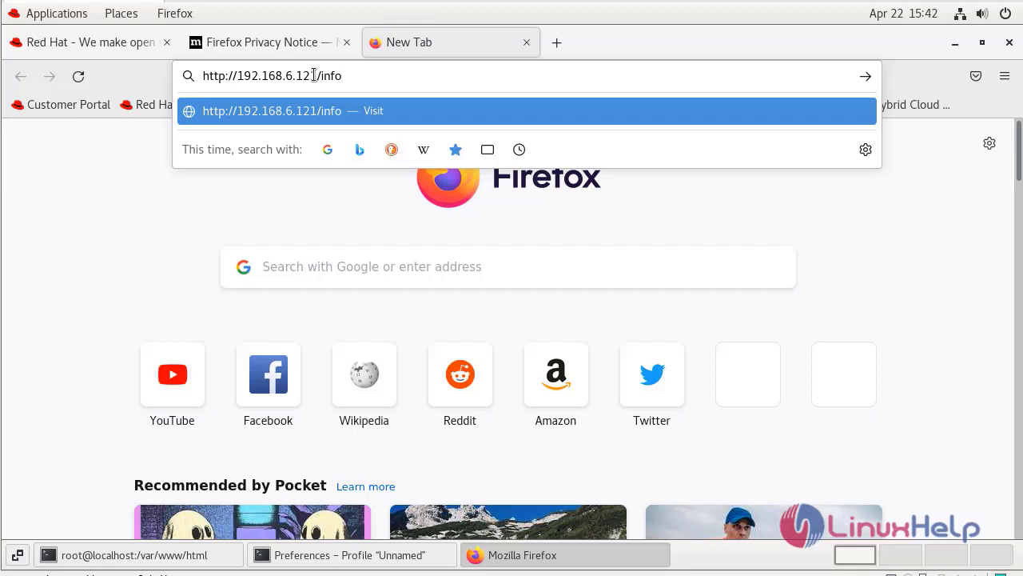
pyautogui.write('php')
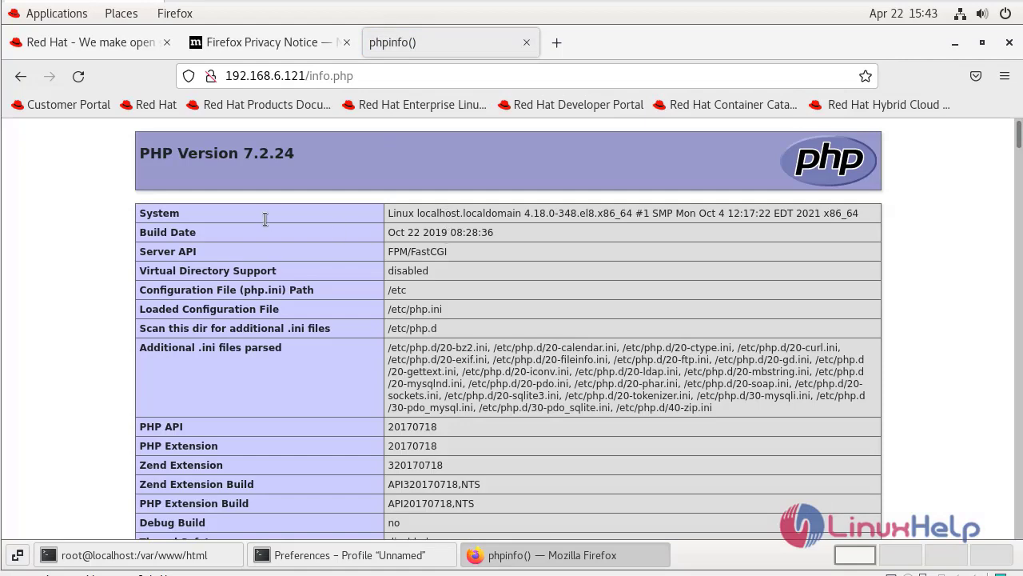
# - Scroll through the phpinfo page's configuration details and back to the PHP 7.2.24 header
pyautogui.scroll(-3)
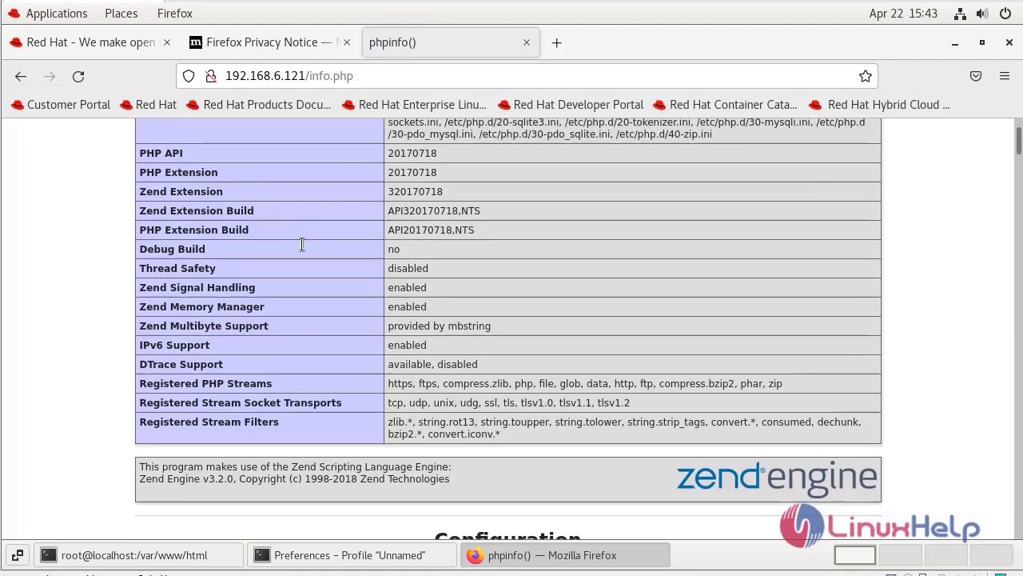
pyautogui.scroll(3)
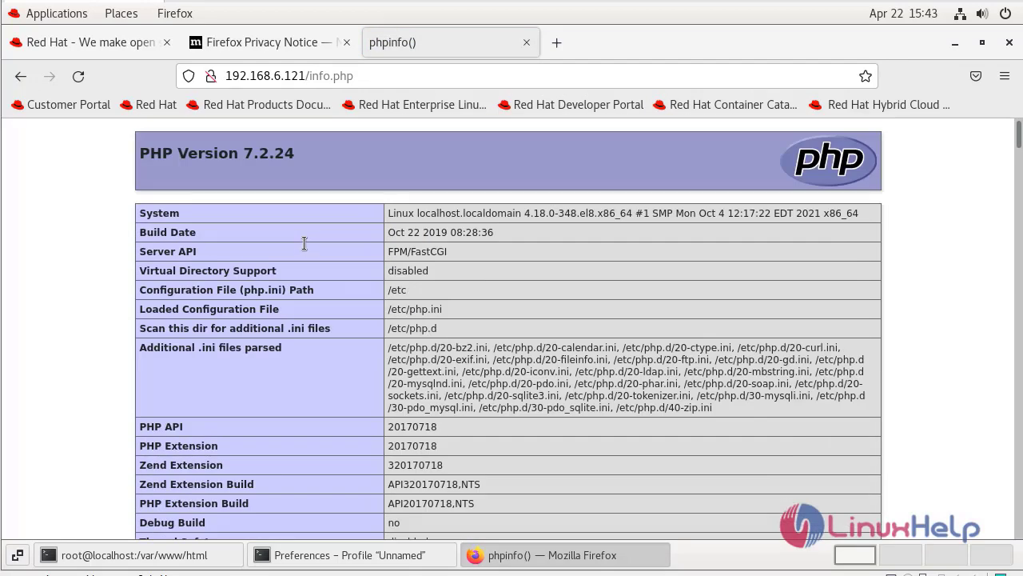